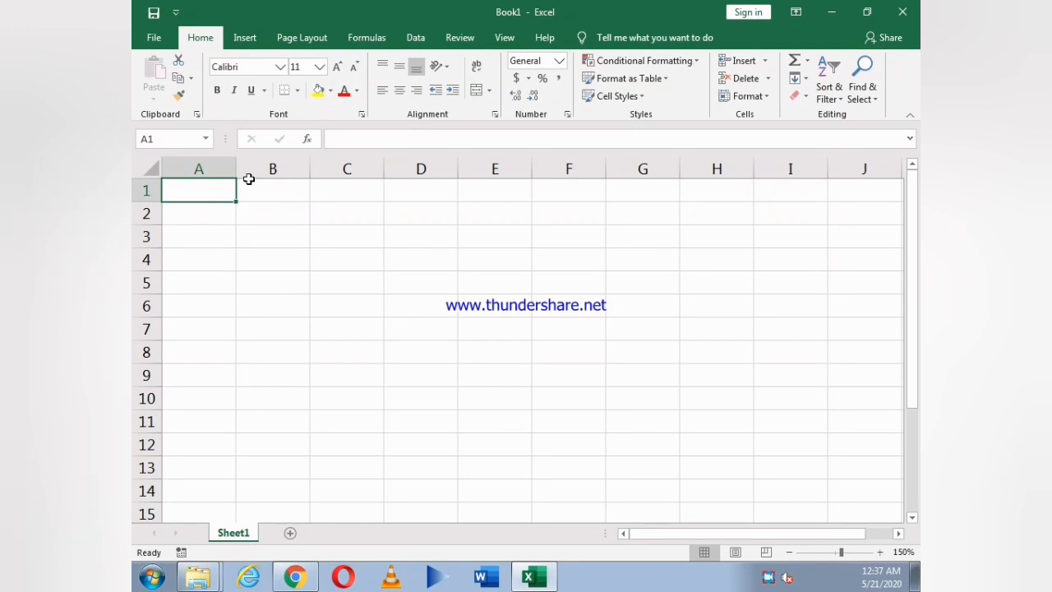
pyautogui.moveTo(332, 332)
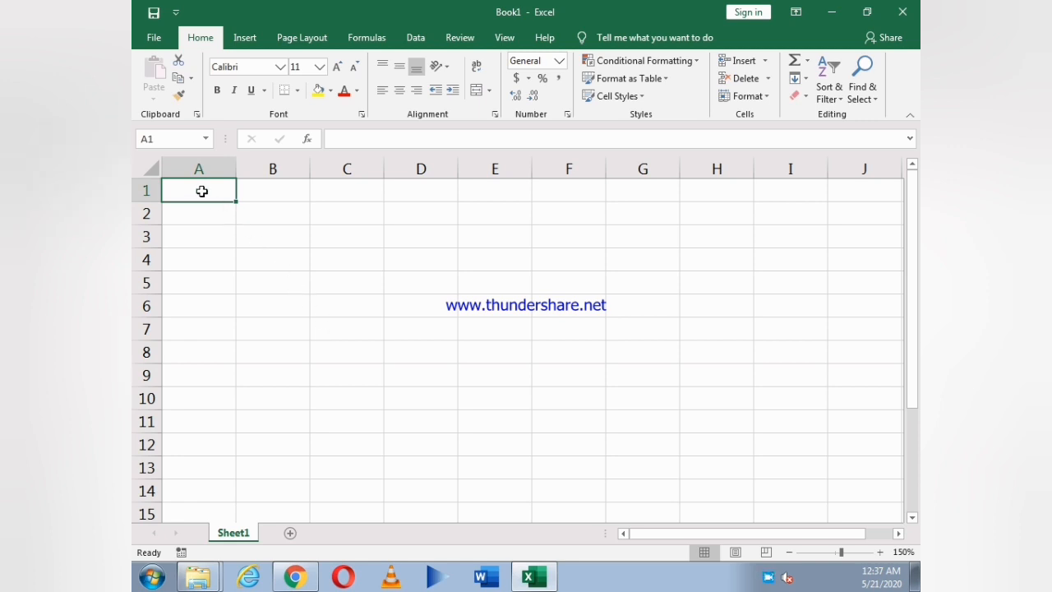
pyautogui.moveTo(199, 191)
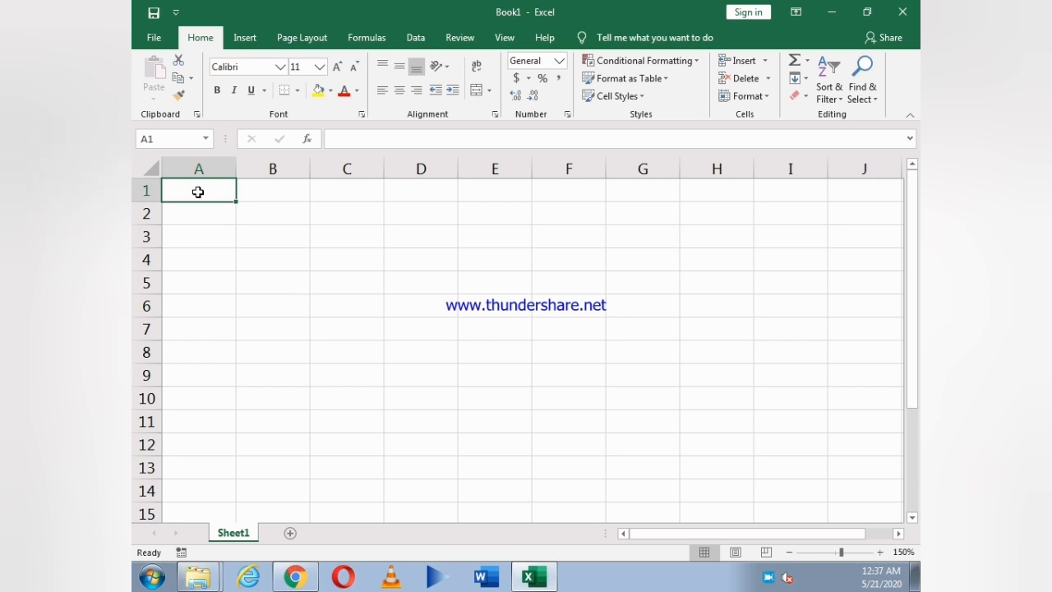
# Enter the headings Reg No, Student Name, Session and Status in cells A1 to D1
pyautogui.write('Reg No')
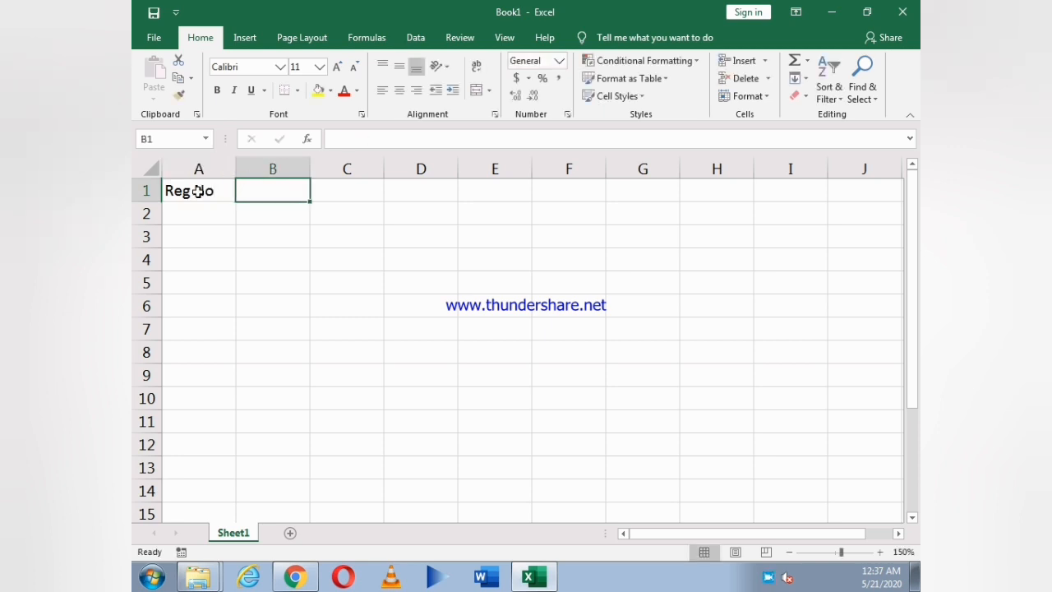
pyautogui.write('Student Name')
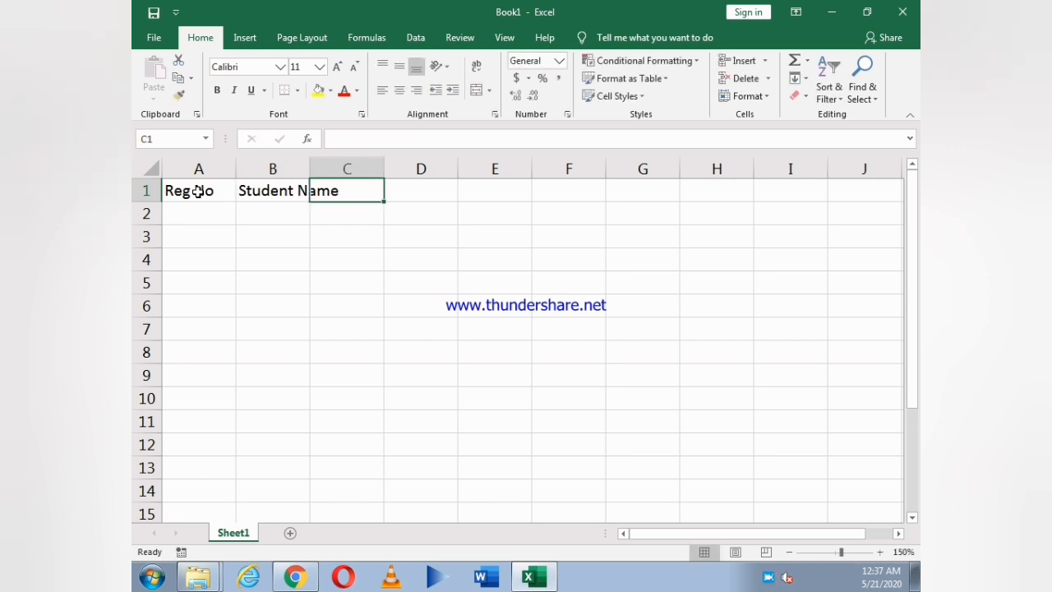
pyautogui.write('Se')
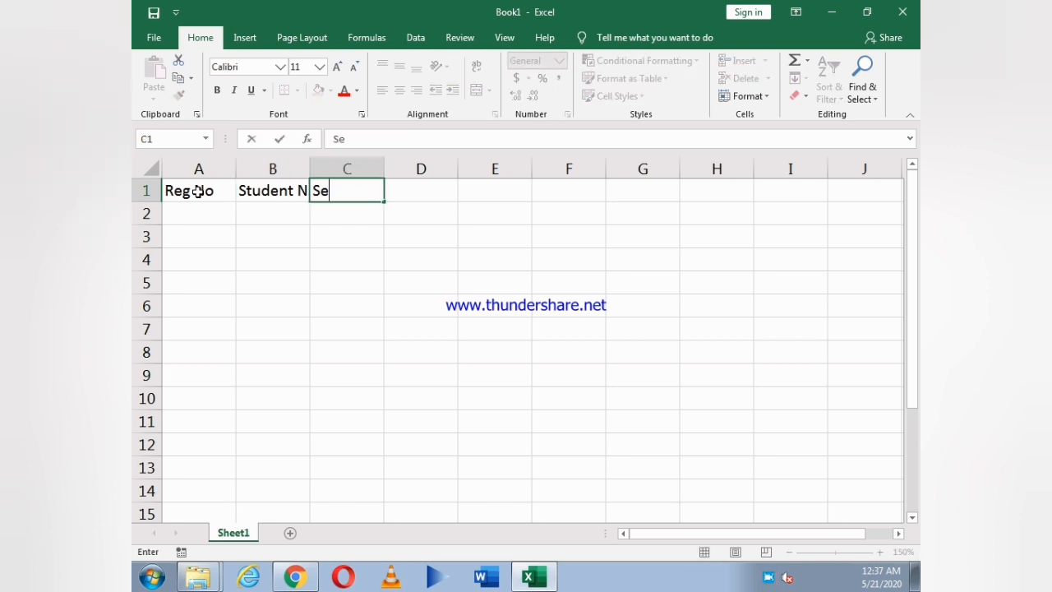
pyautogui.write('ssion')
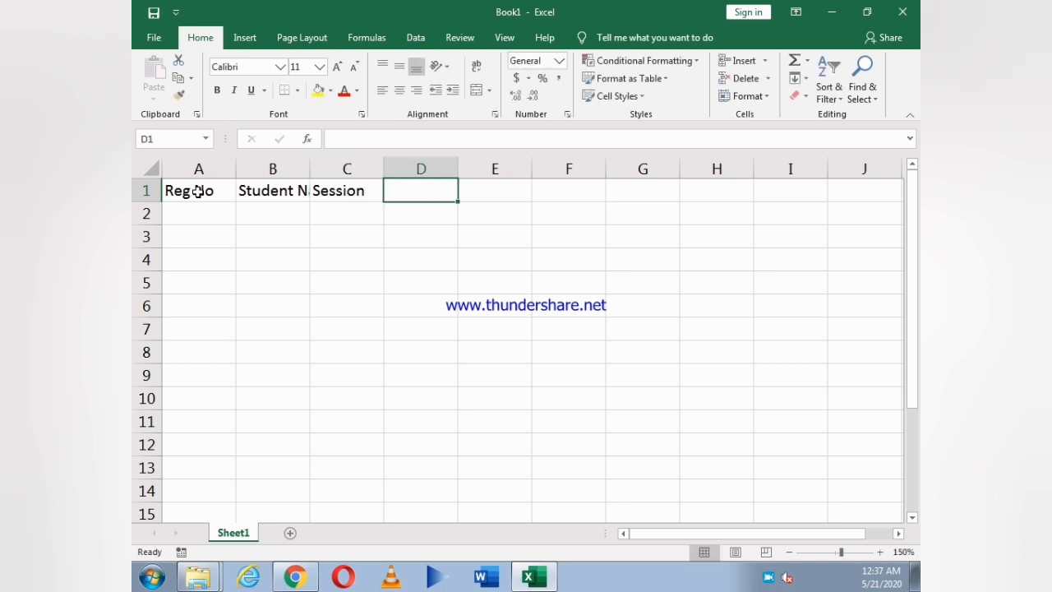
pyautogui.write('Status')
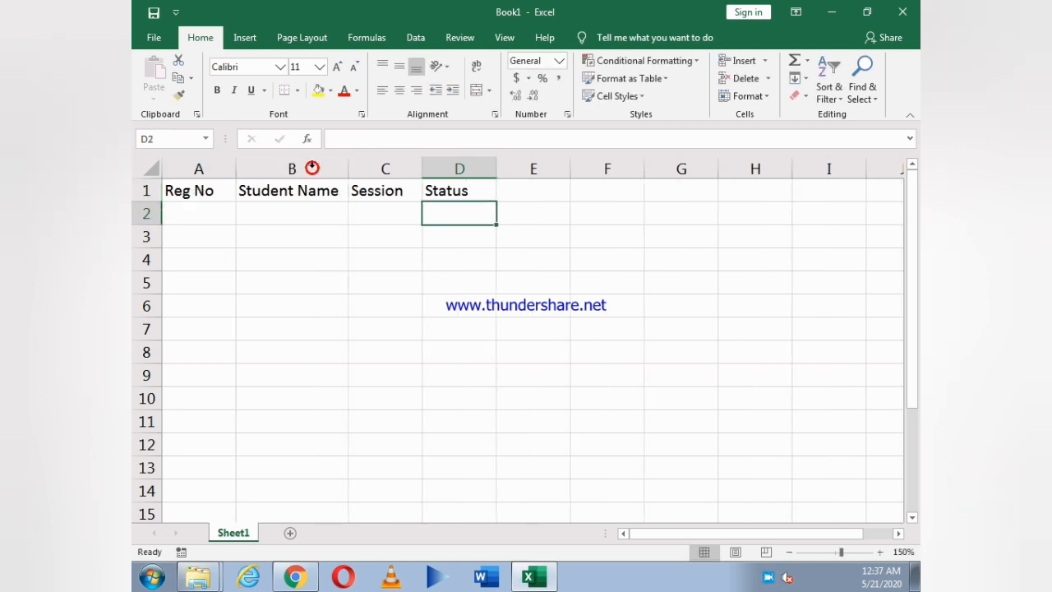
# Enter S - 1 in A2 and extend the series down to S - 5 in A6
pyautogui.click(197, 214)
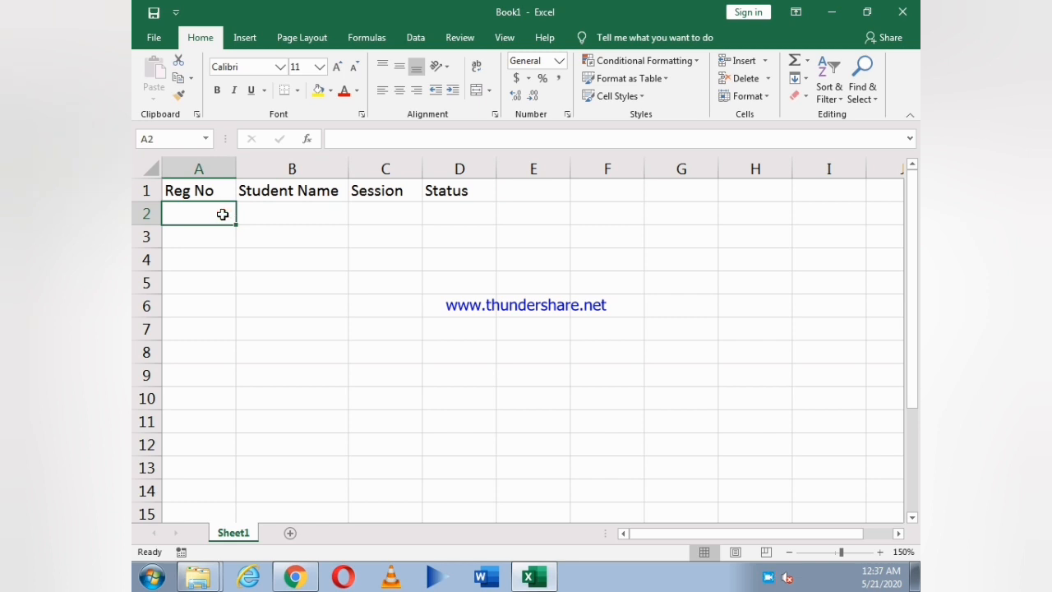
pyautogui.write('S')
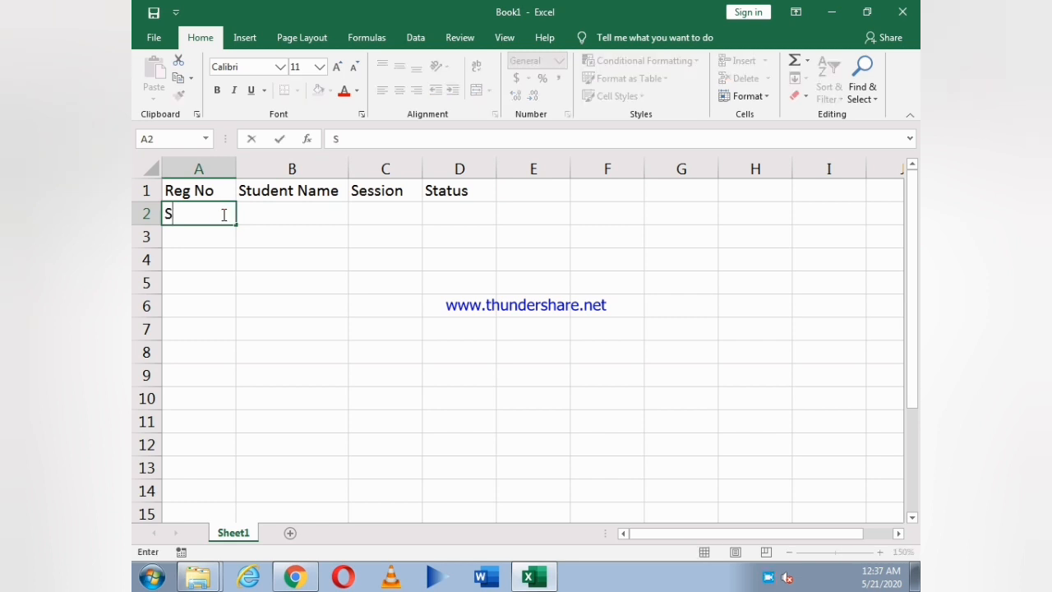
pyautogui.write('-')
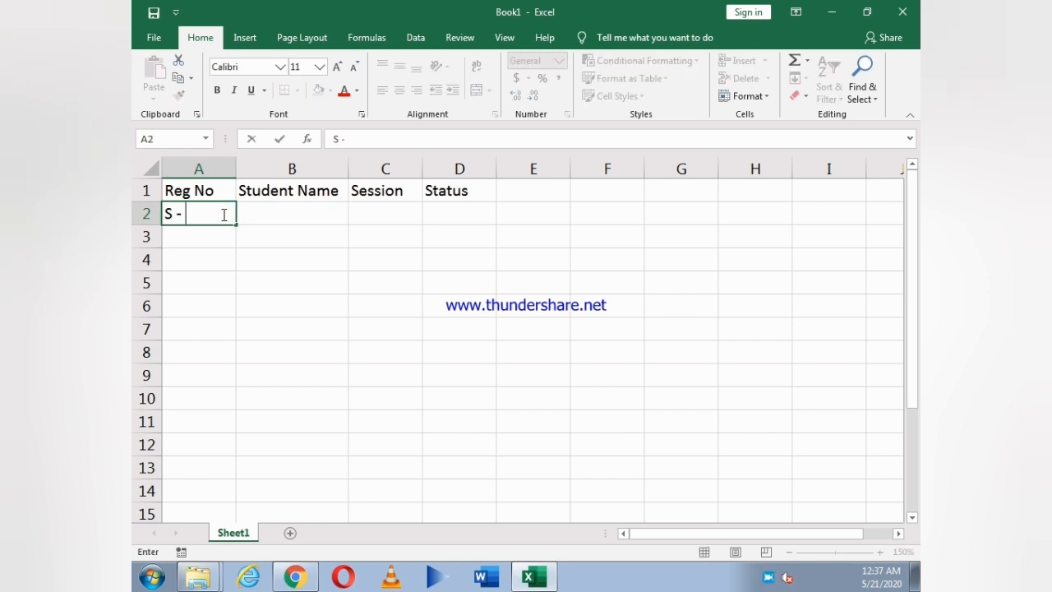
pyautogui.write('1')
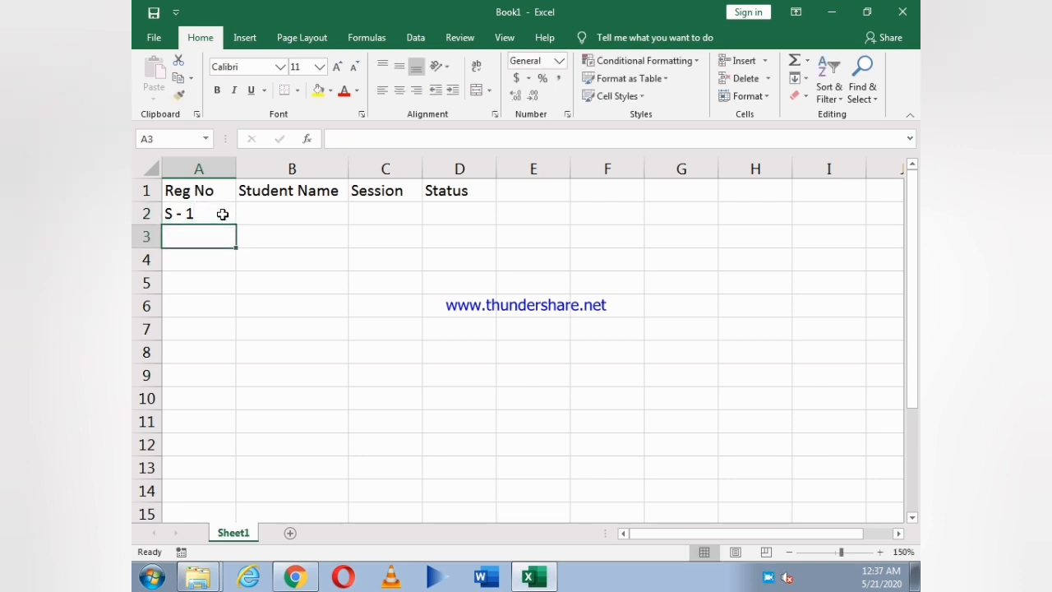
pyautogui.click(197, 214)
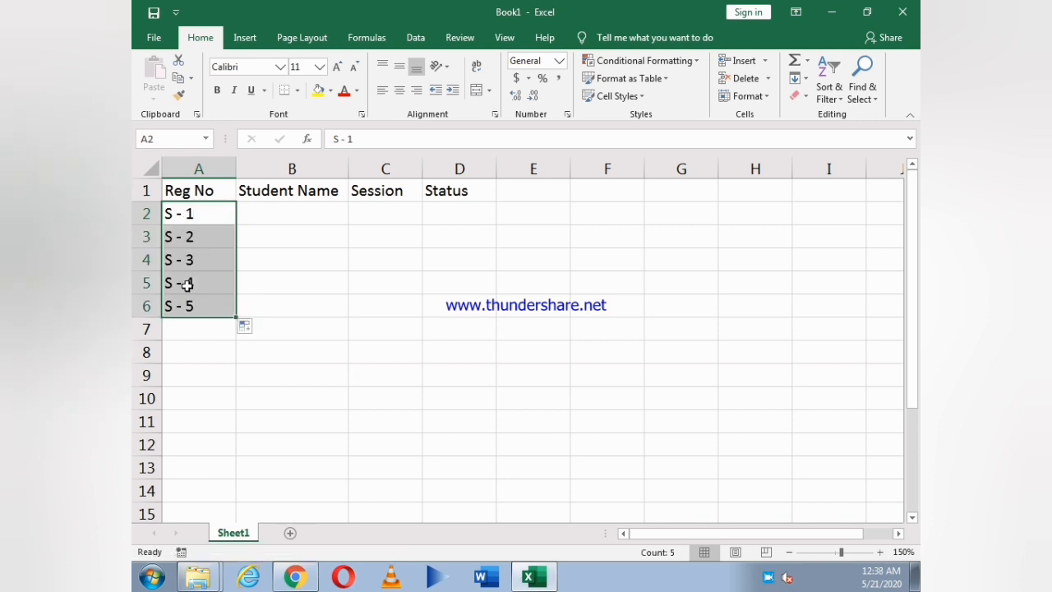
# Enter Harry, John, James, Cristopher and Mark in B2 to B6
pyautogui.click(293, 214)
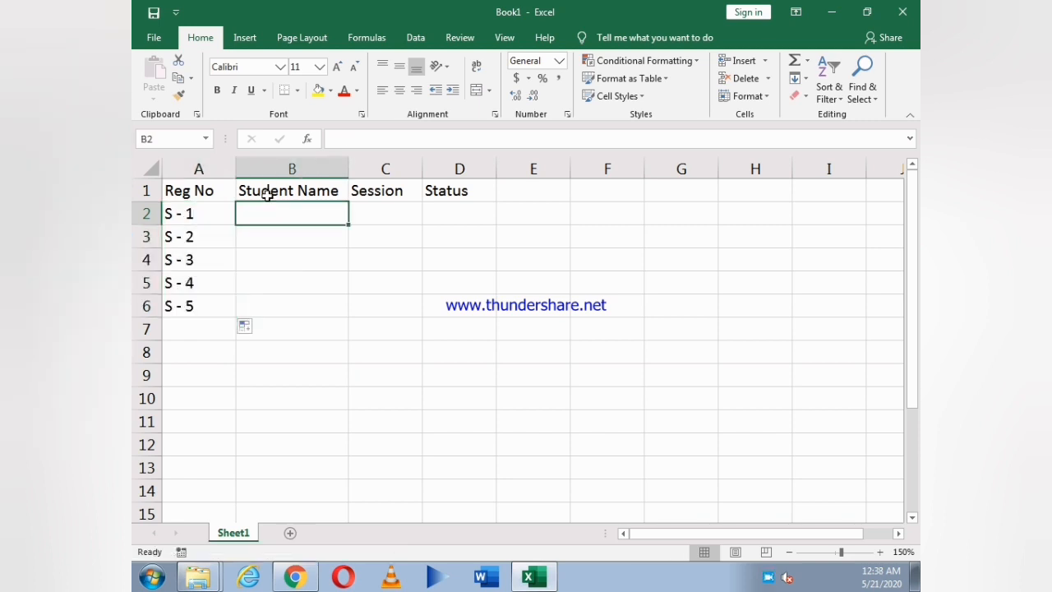
pyautogui.write('Harry')
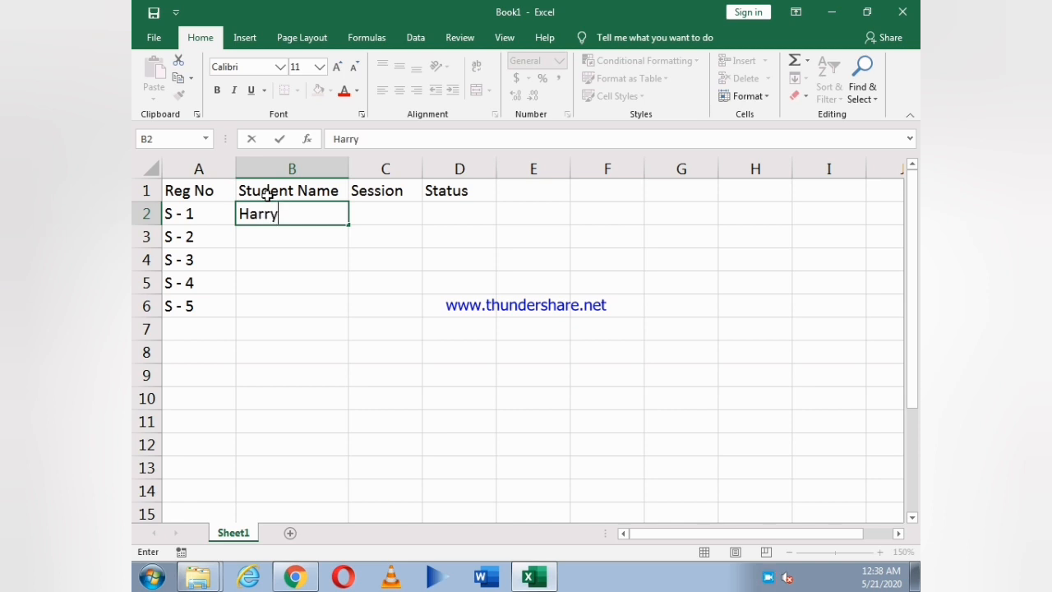
pyautogui.write('John')
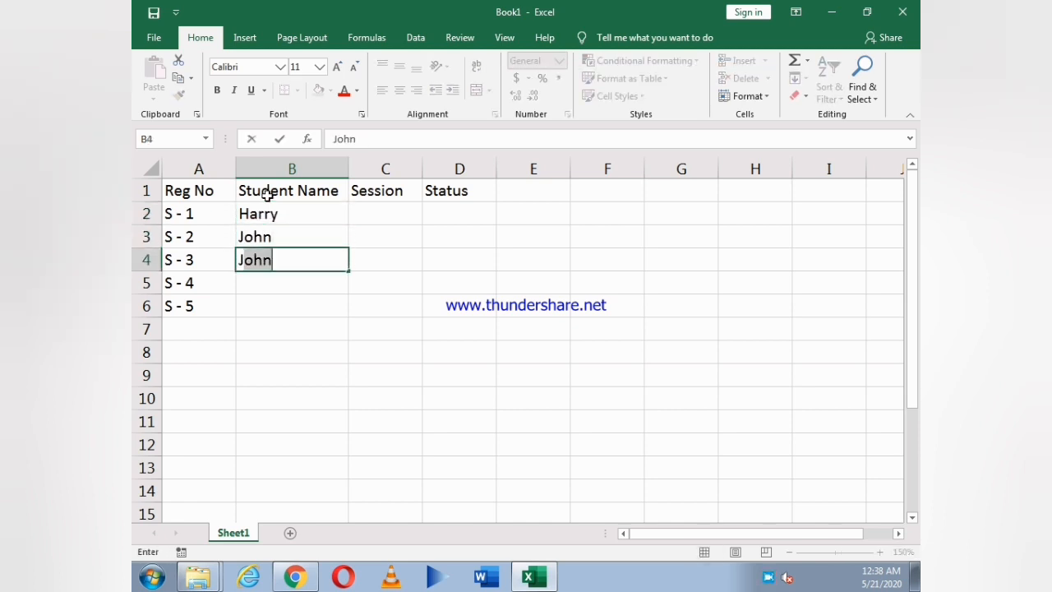
pyautogui.write('James')
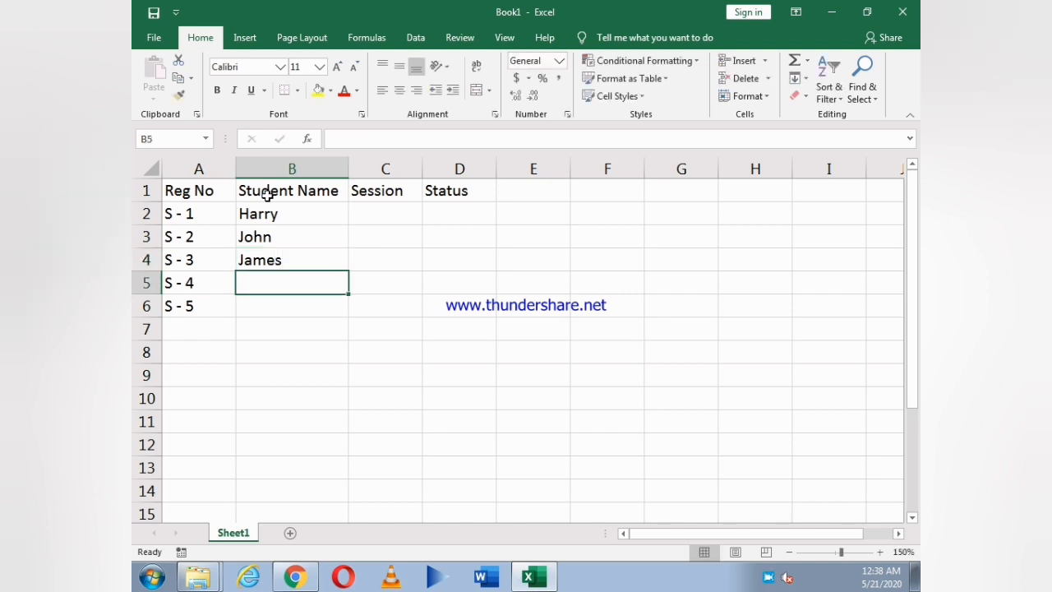
pyautogui.write('Cristo')
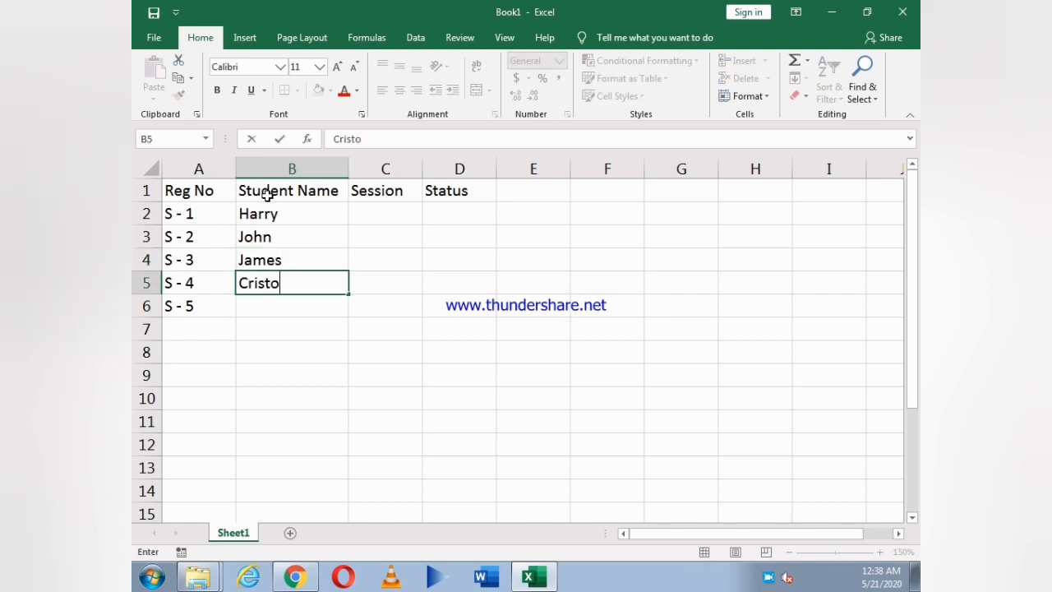
pyautogui.write('pher')
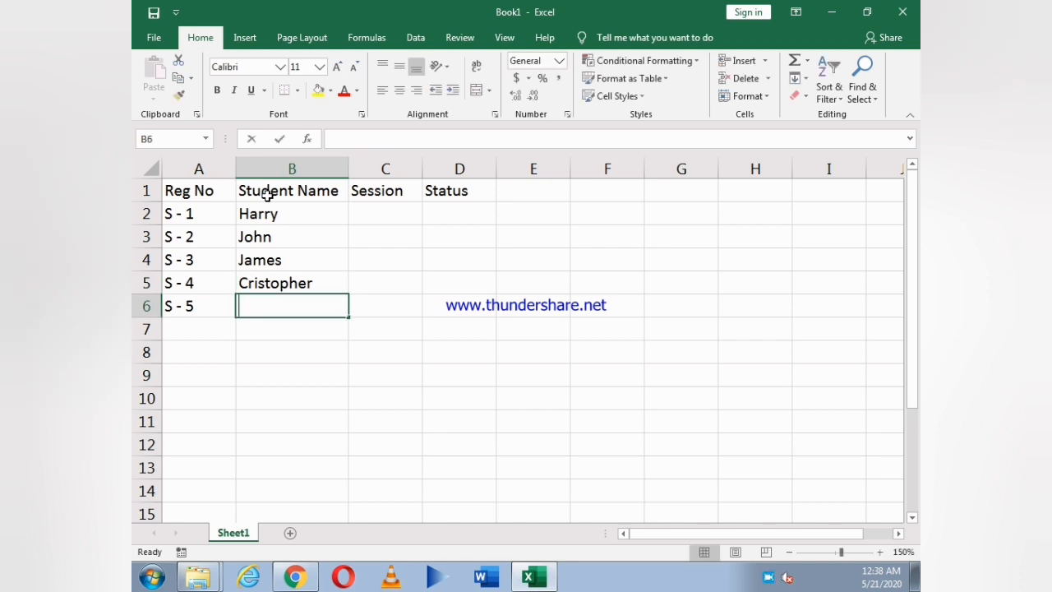
pyautogui.write('Mark')
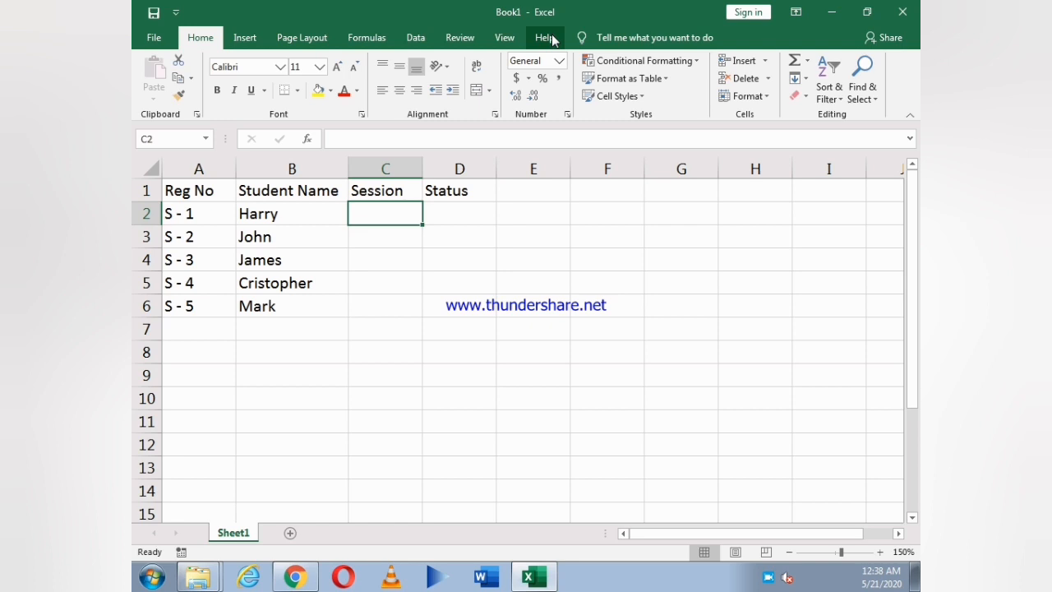
pyautogui.moveTo(303, 36)
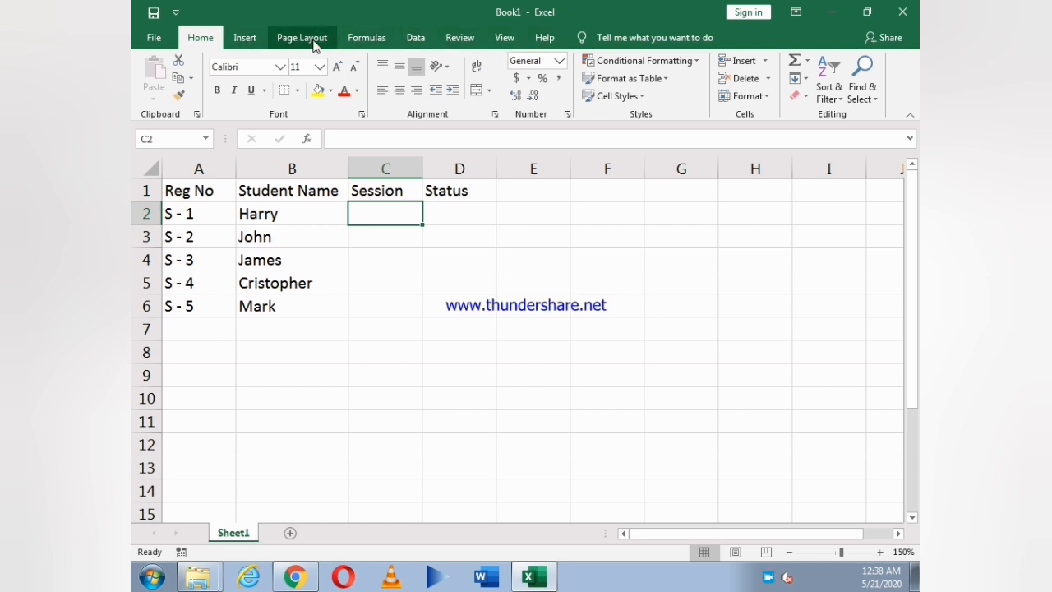
pyautogui.moveTo(303, 39)
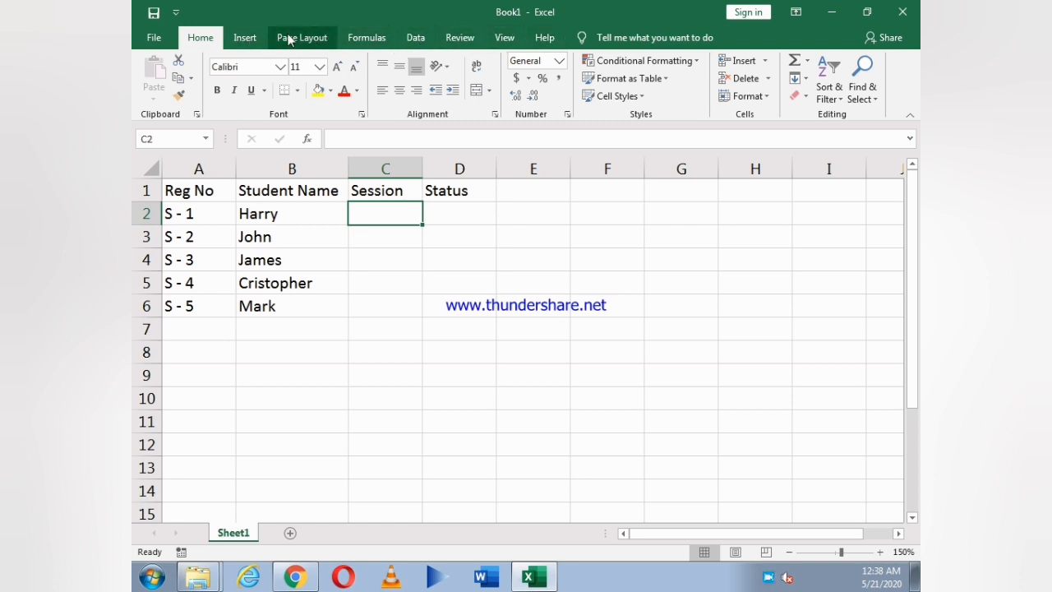
pyautogui.moveTo(367, 36)
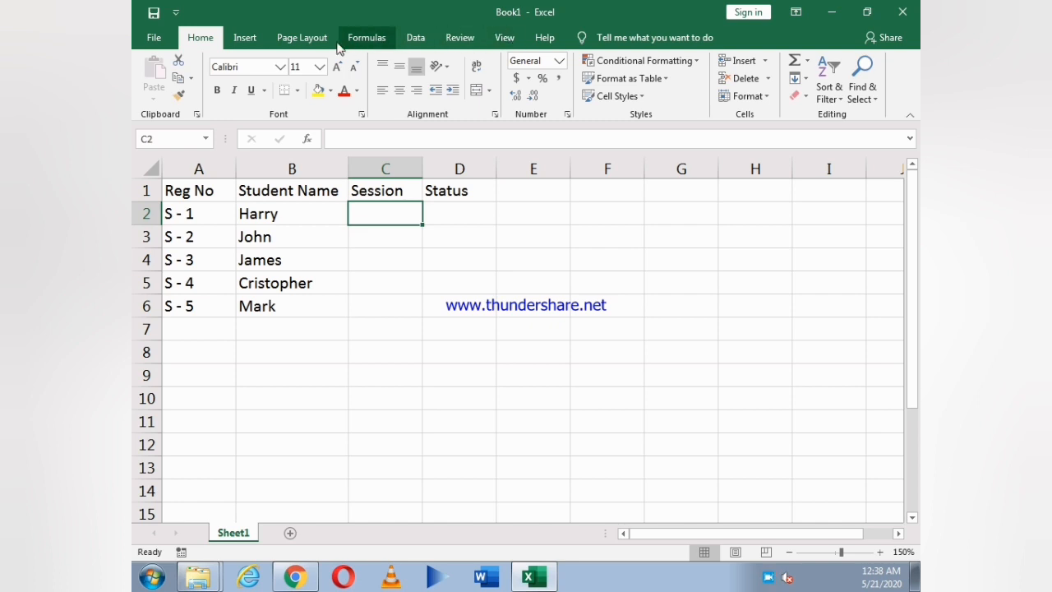
pyautogui.moveTo(460, 36)
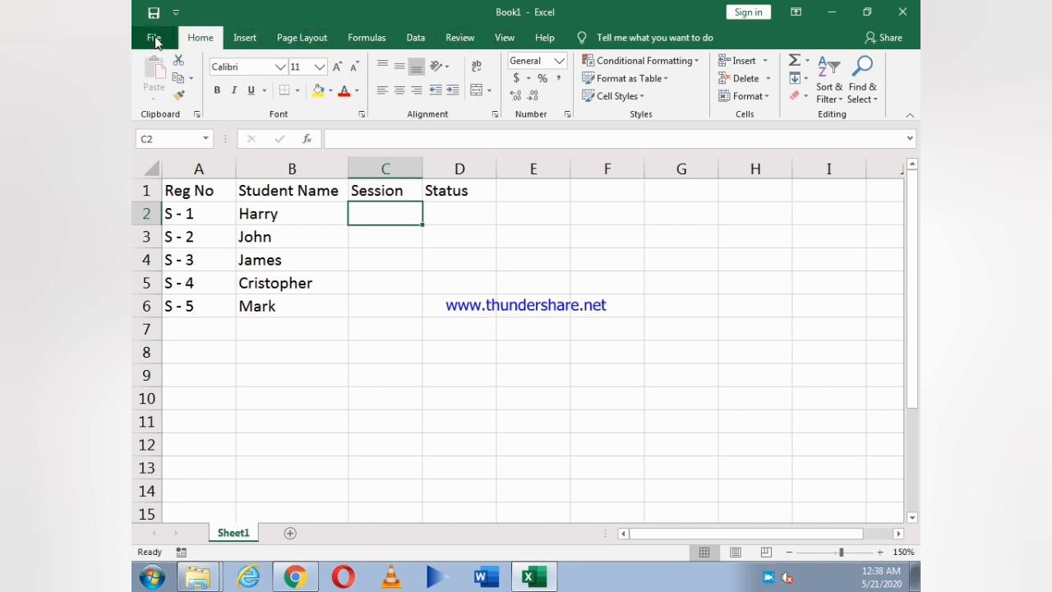
# Show the File backstage screen with recent workbooks
pyautogui.click(155, 36)
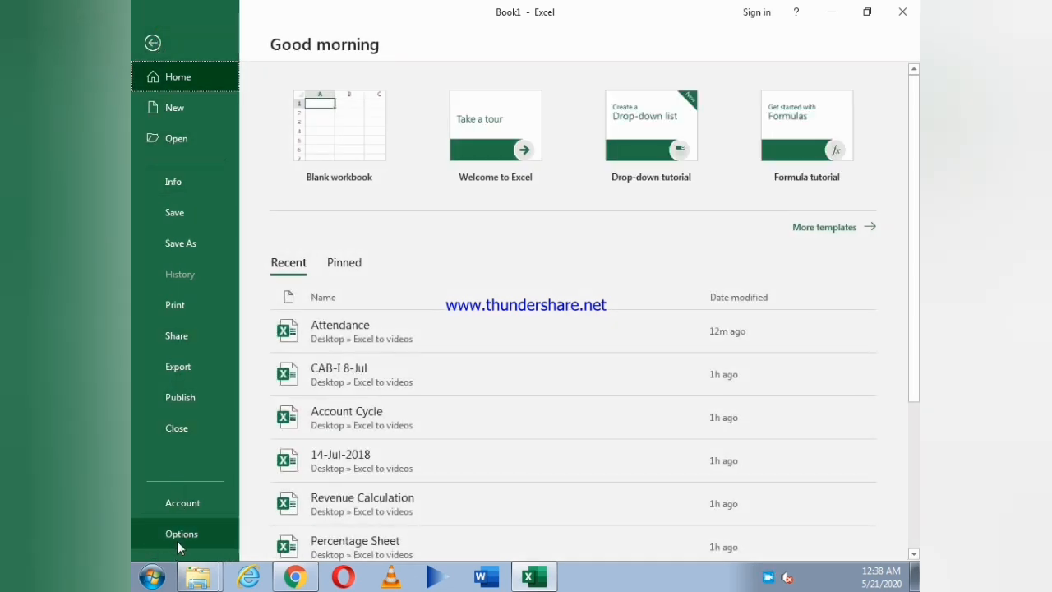
# Enable the Developer tab through Options > Customize Ribbon and apply it
pyautogui.click(180, 533)
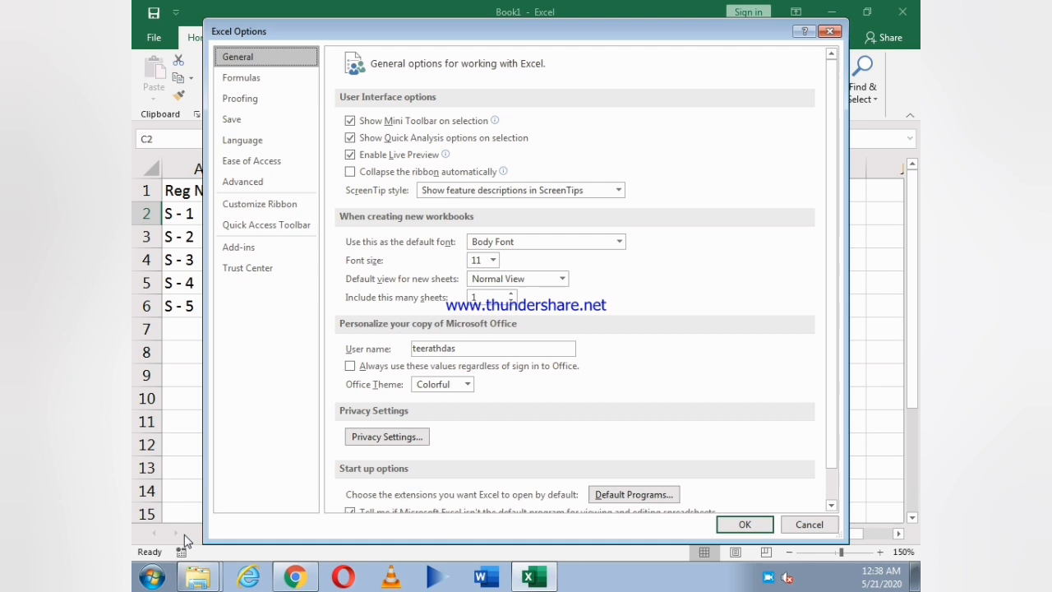
pyautogui.moveTo(367, 497)
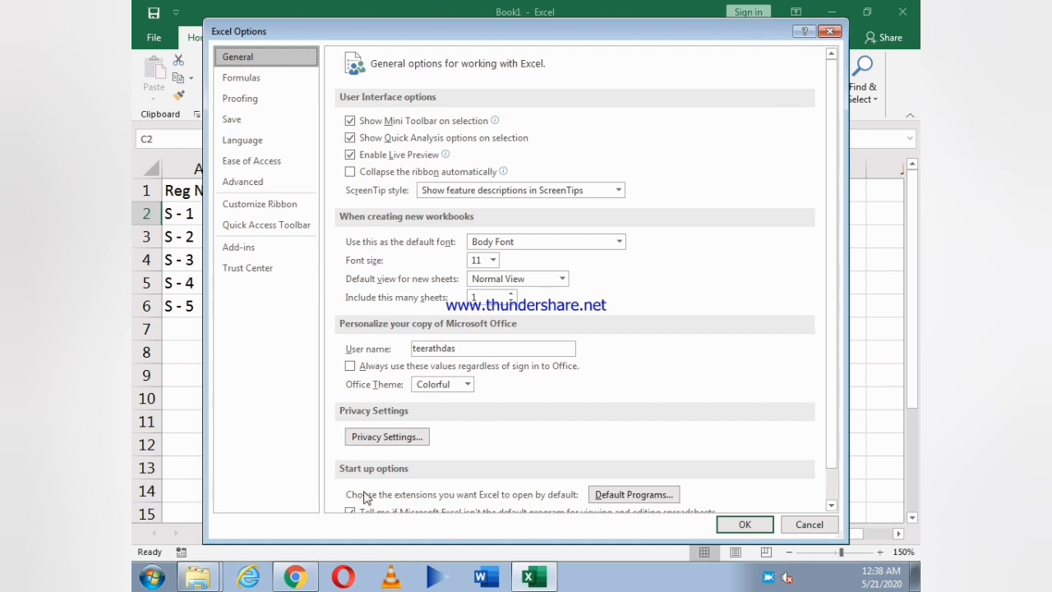
pyautogui.moveTo(480, 85)
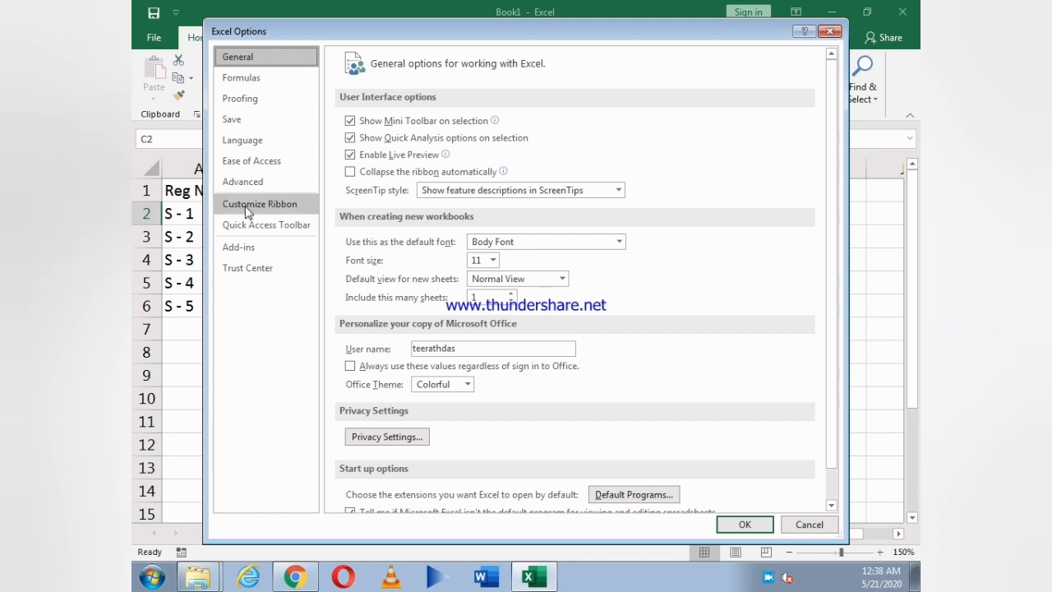
pyautogui.click(260, 204)
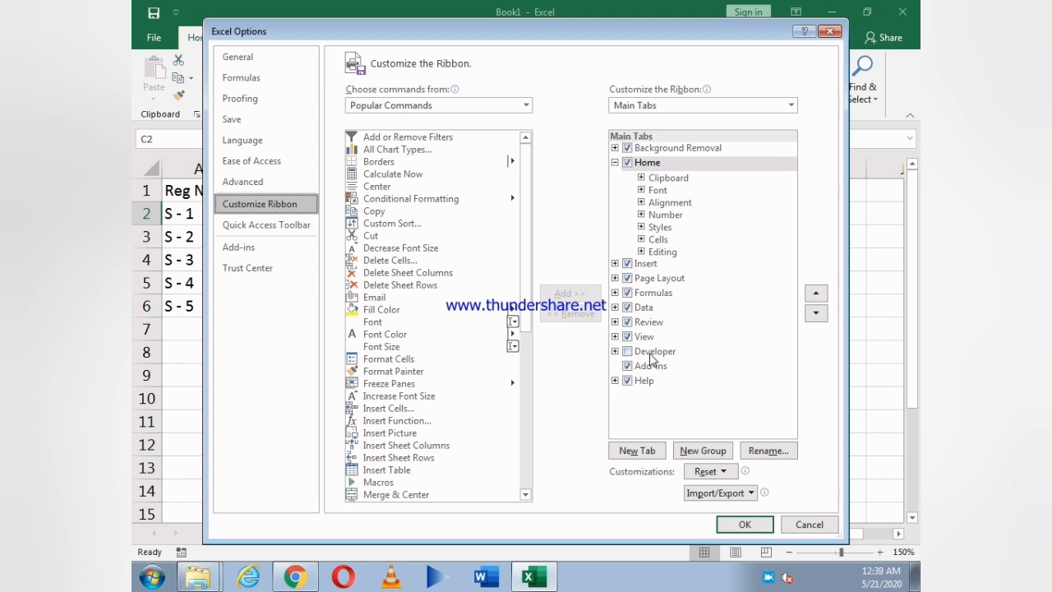
pyautogui.click(628, 352)
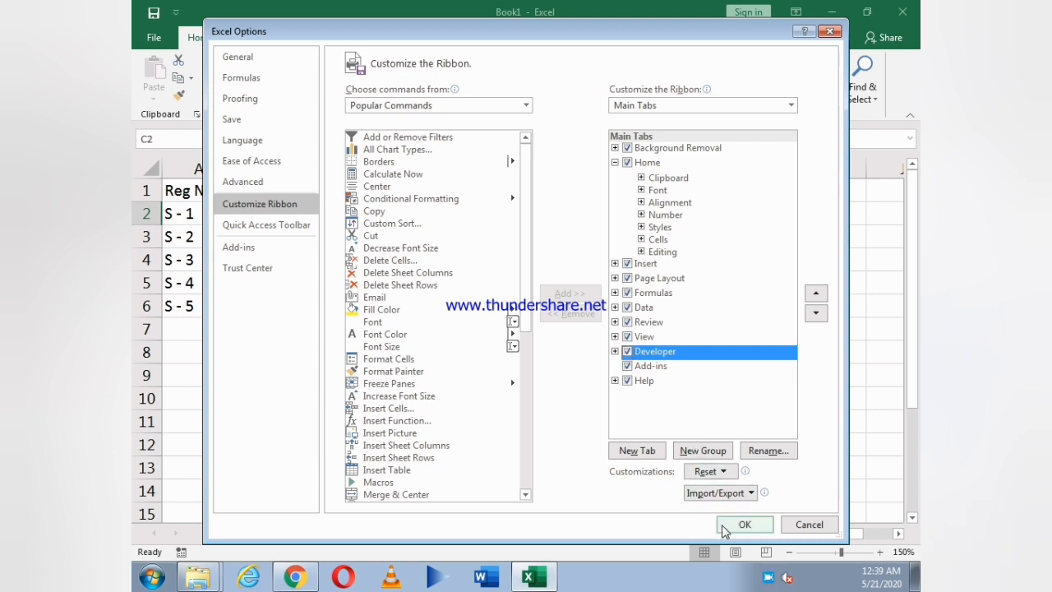
pyautogui.click(744, 525)
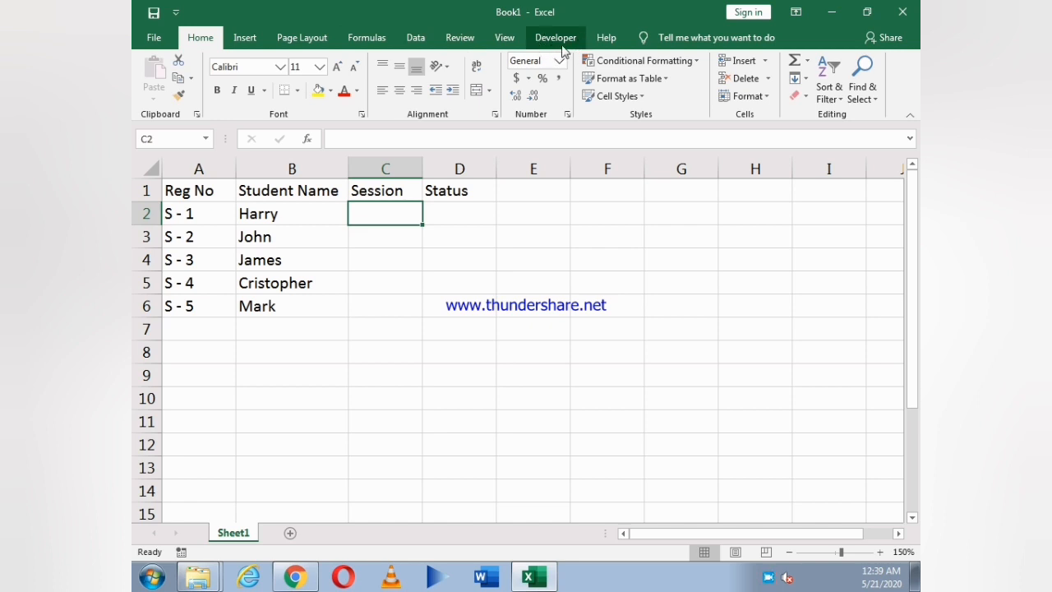
pyautogui.moveTo(377, 226)
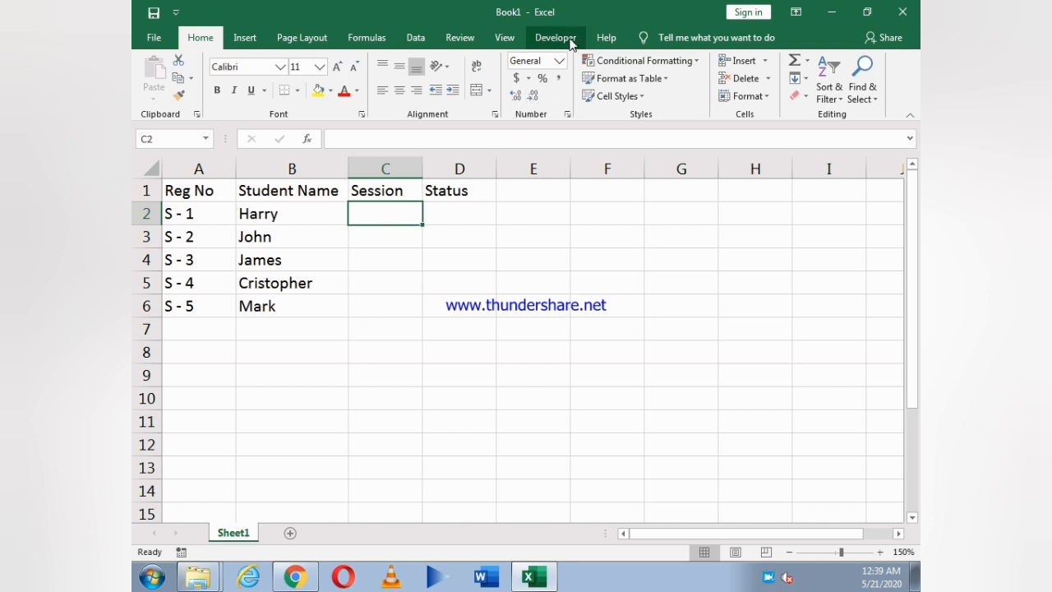
# Switch the ribbon to the Developer tools
pyautogui.click(556, 36)
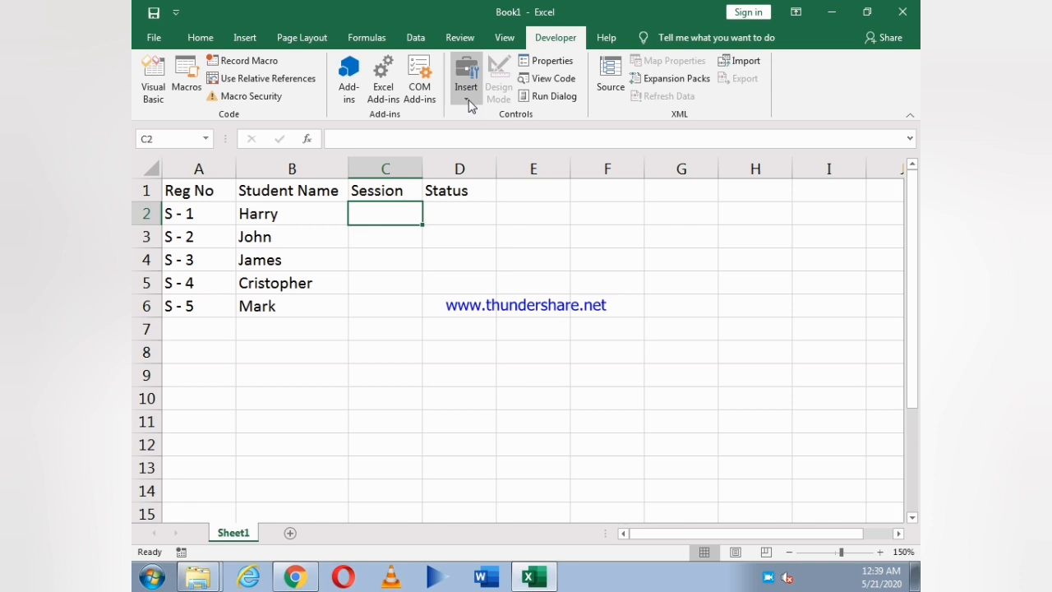
pyautogui.moveTo(473, 170)
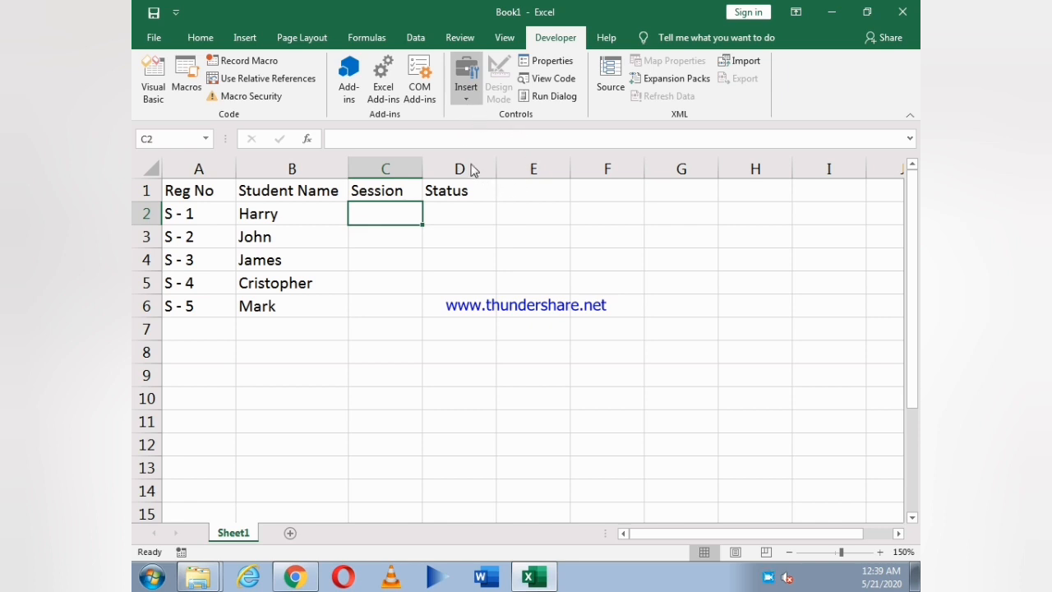
pyautogui.moveTo(493, 134)
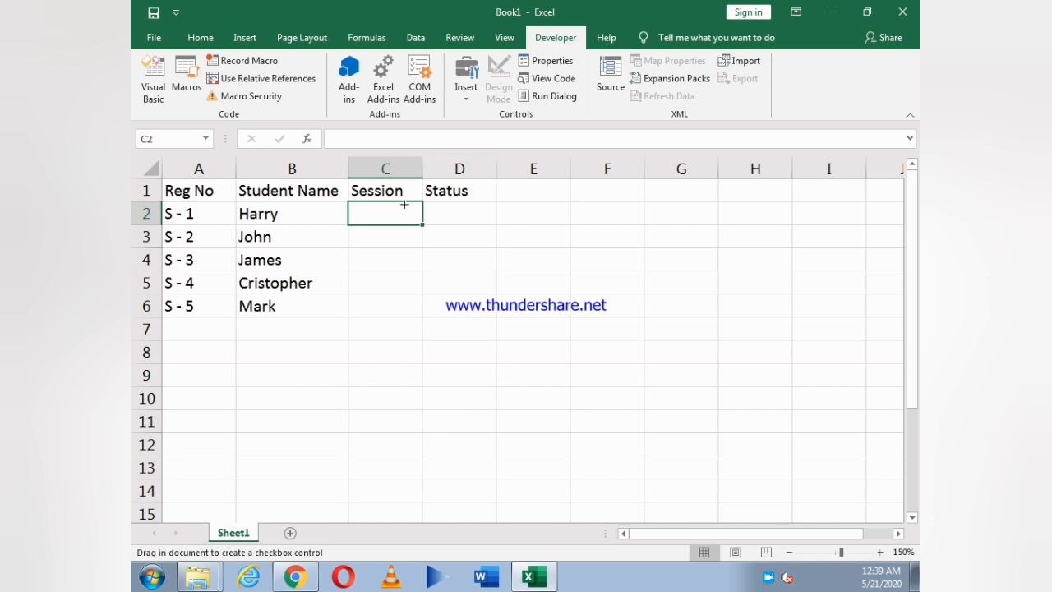
# Draw a check box in C2 for Harry and clear its caption text
pyautogui.moveTo(374, 211); pyautogui.dragTo(414, 233)
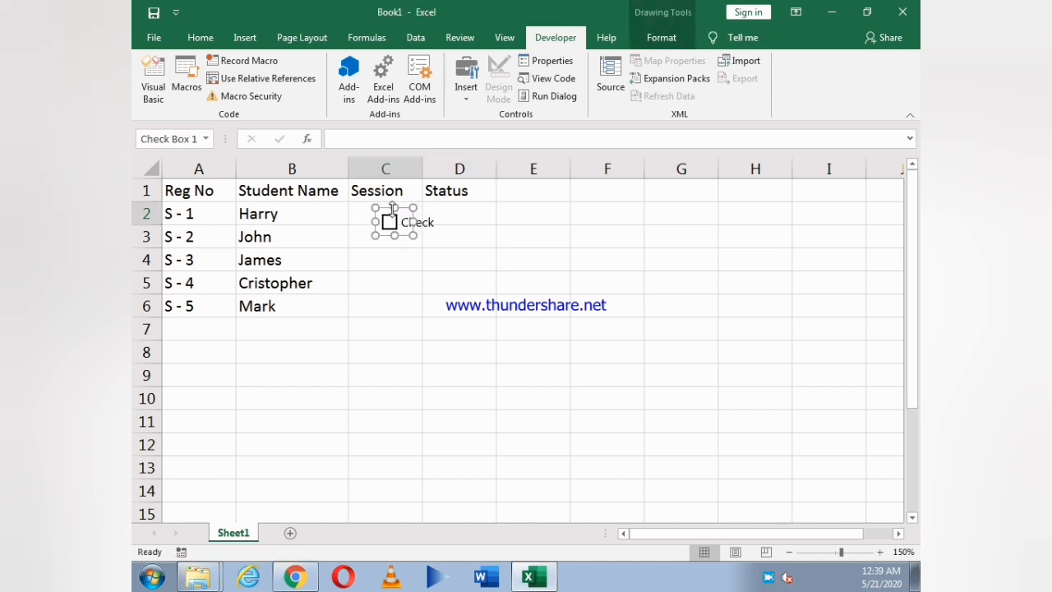
pyautogui.moveTo(403, 210)
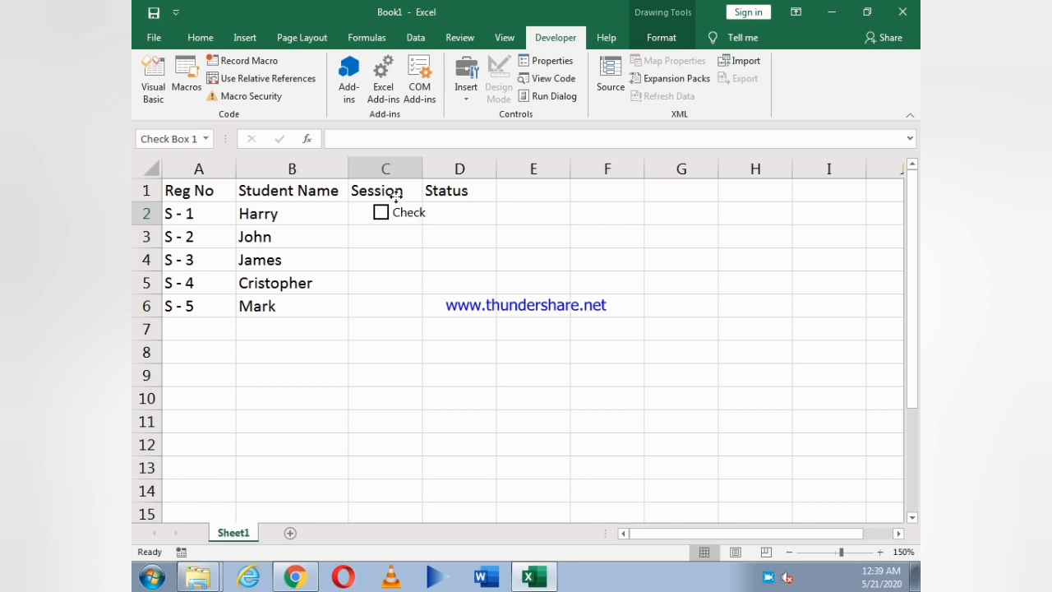
pyautogui.click(381, 212)
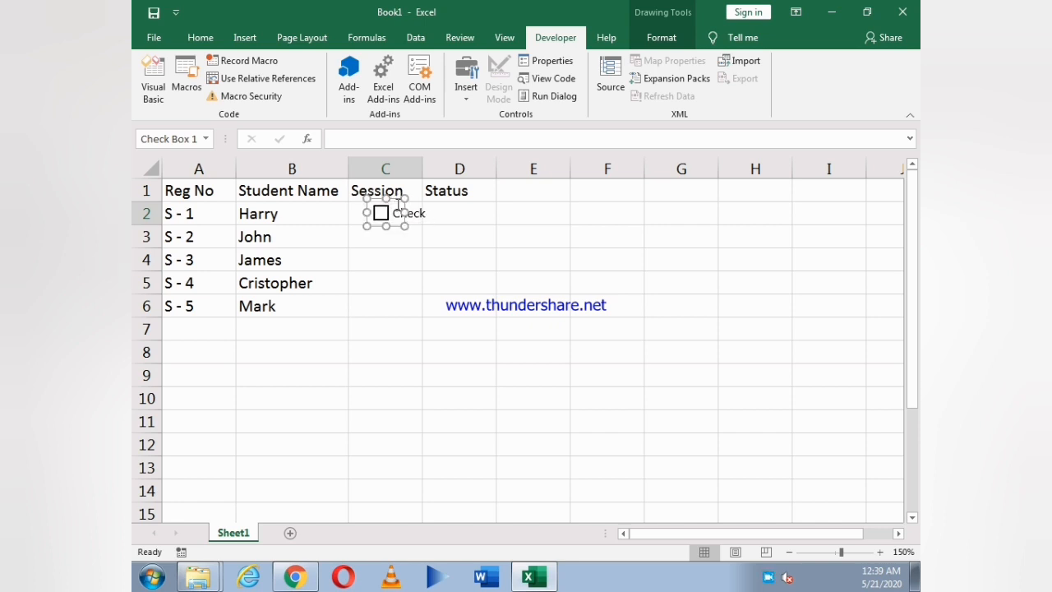
pyautogui.doubleClick(407, 212)
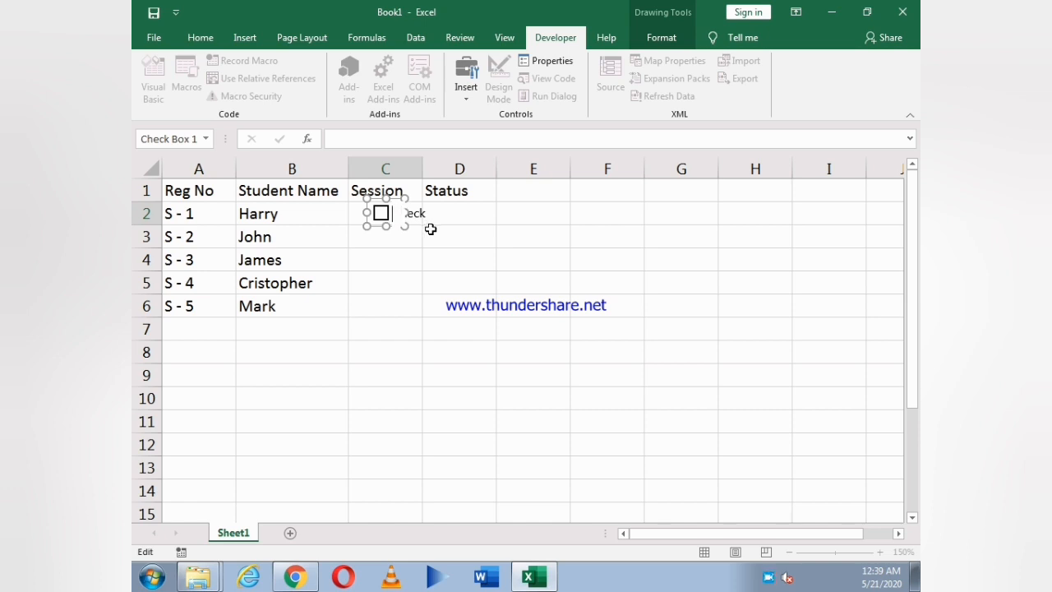
pyautogui.click(459, 237)
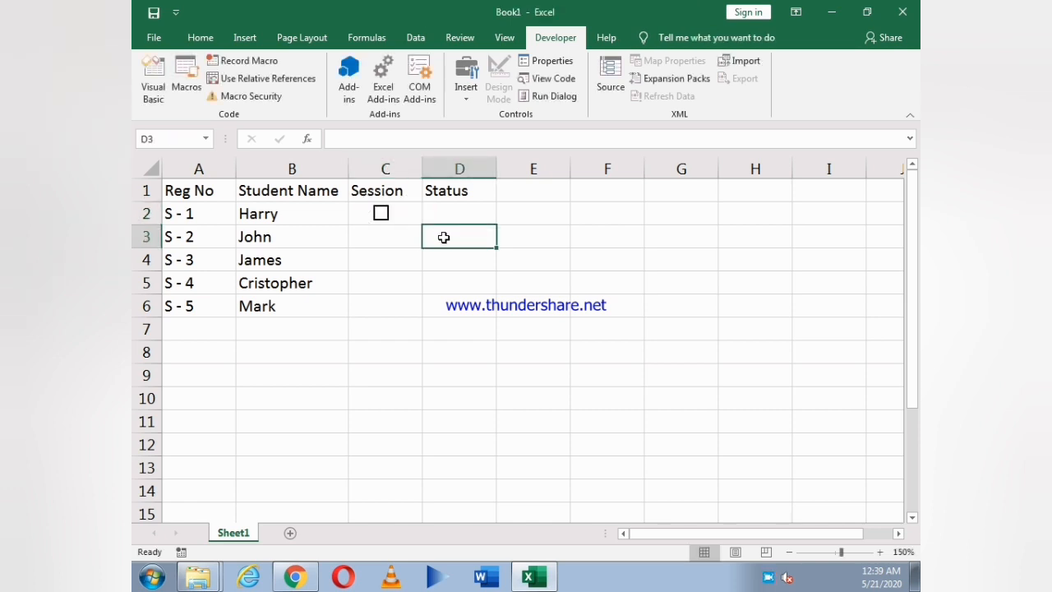
# Copy the check box down to C6 and test ticking Harry's box
pyautogui.click(382, 214)
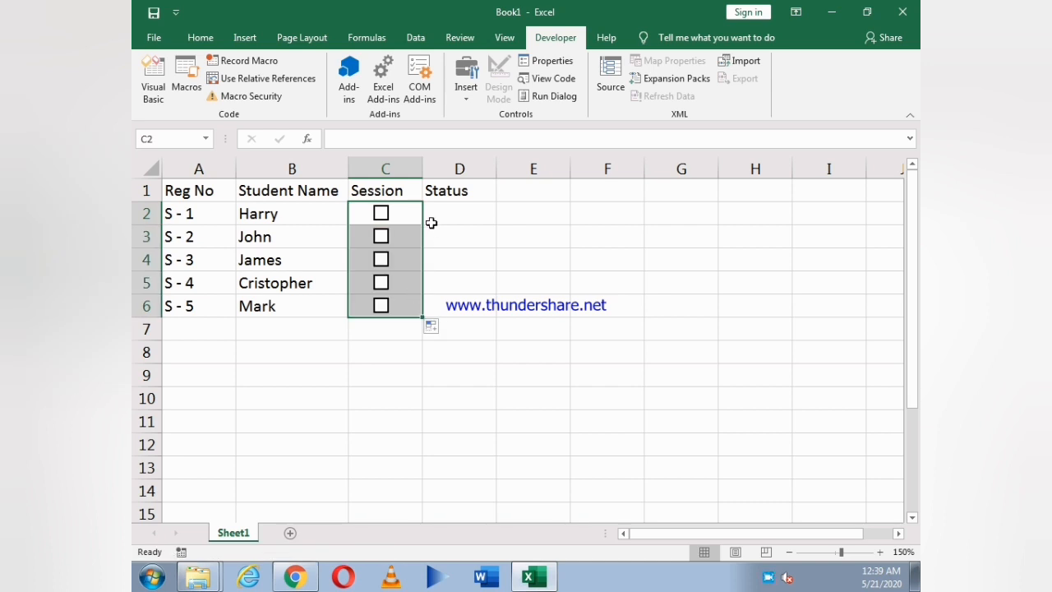
pyautogui.click(459, 214)
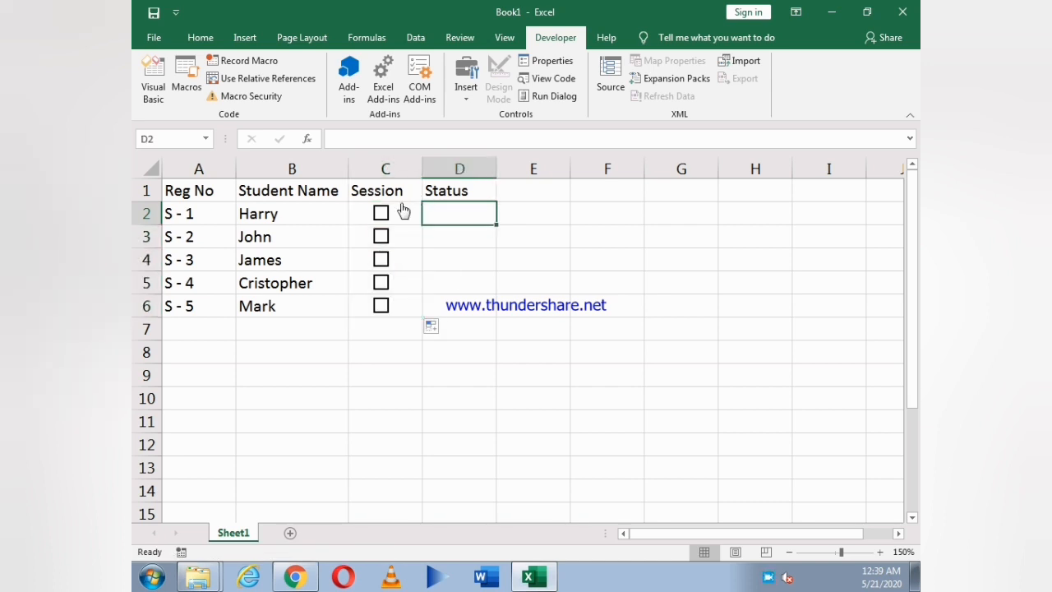
pyautogui.moveTo(381, 217)
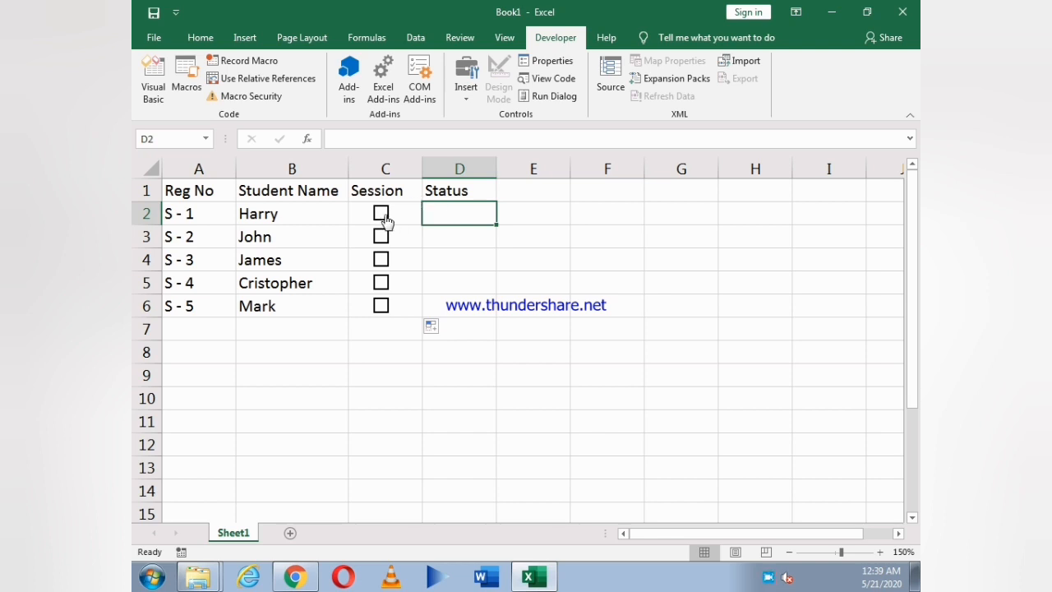
pyautogui.click(381, 214)
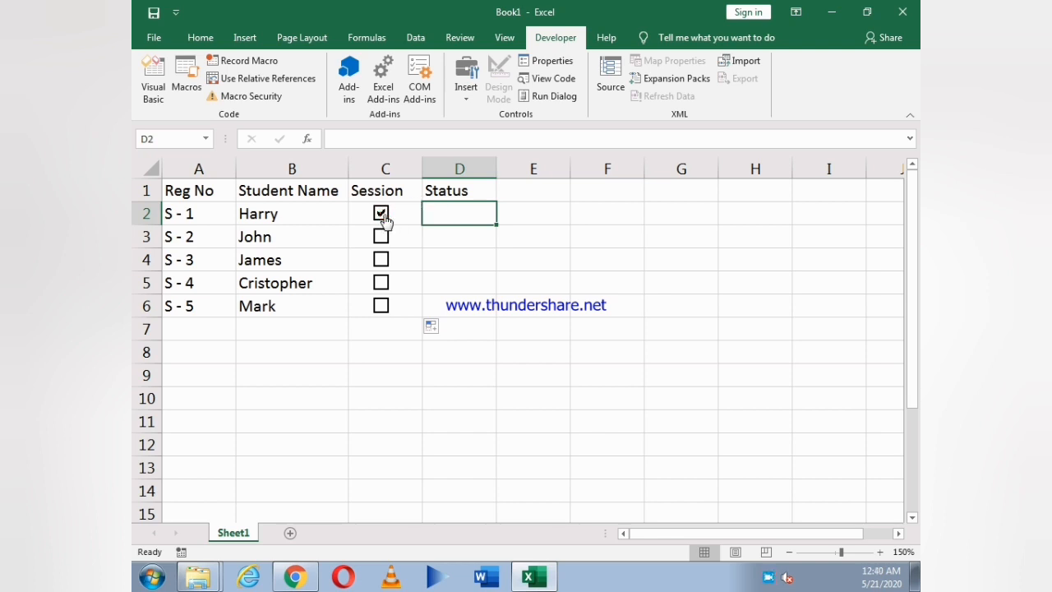
pyautogui.click(382, 214)
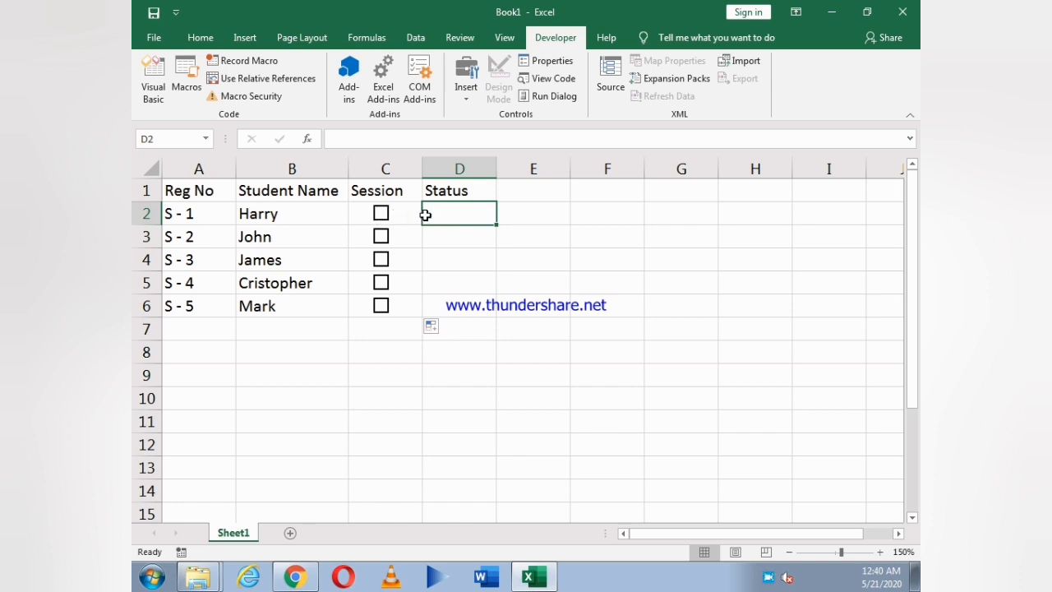
pyautogui.click(381, 214)
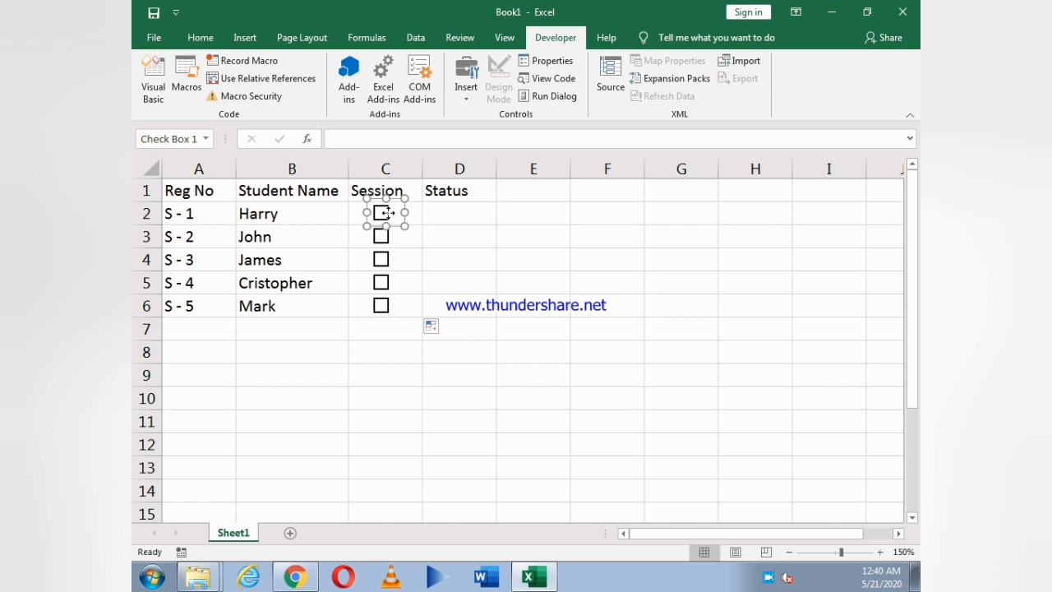
# Link Harry's check box to Status cell D2 via Format Control and test it shows TRUE/FALSE
pyautogui.rightClick(381, 213)
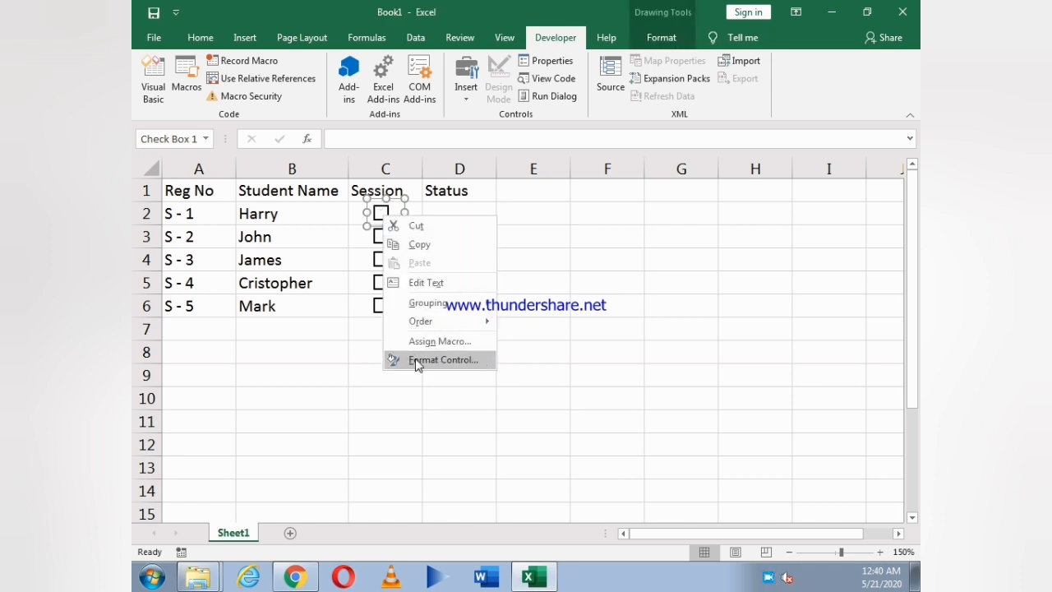
pyautogui.click(444, 359)
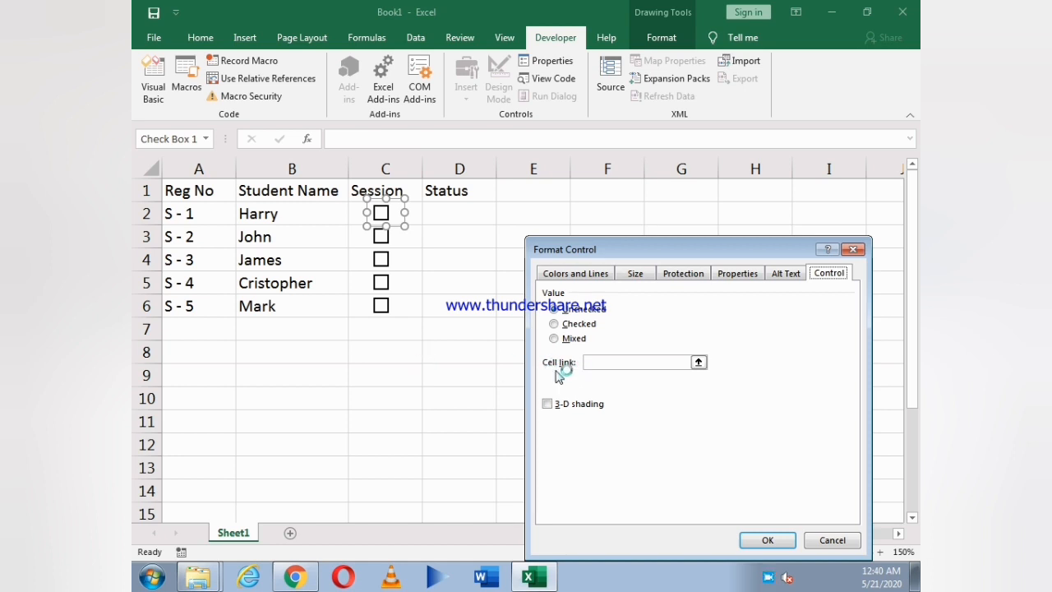
pyautogui.click(638, 361)
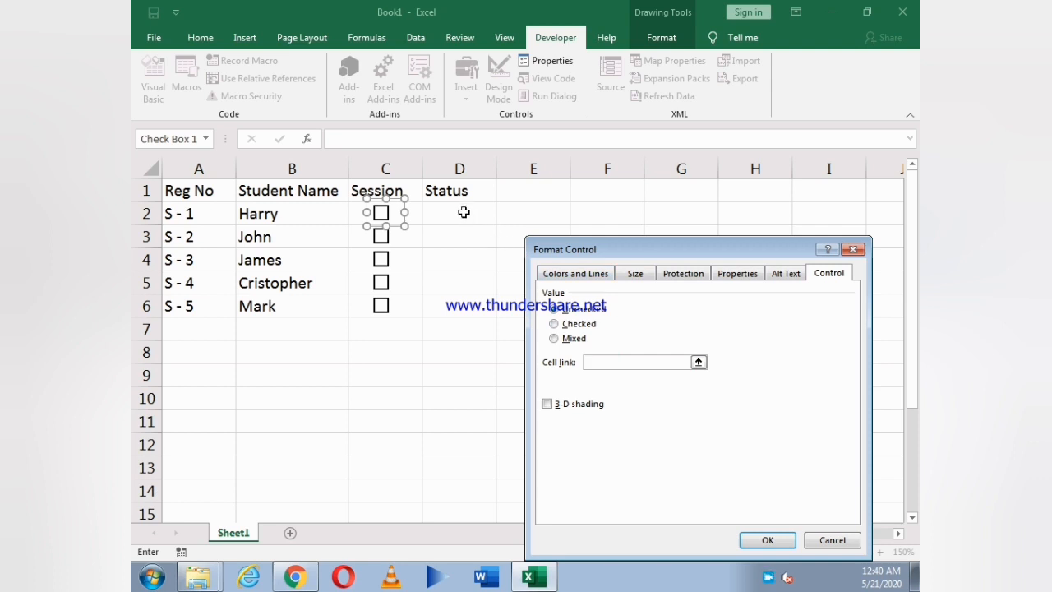
pyautogui.click(460, 213)
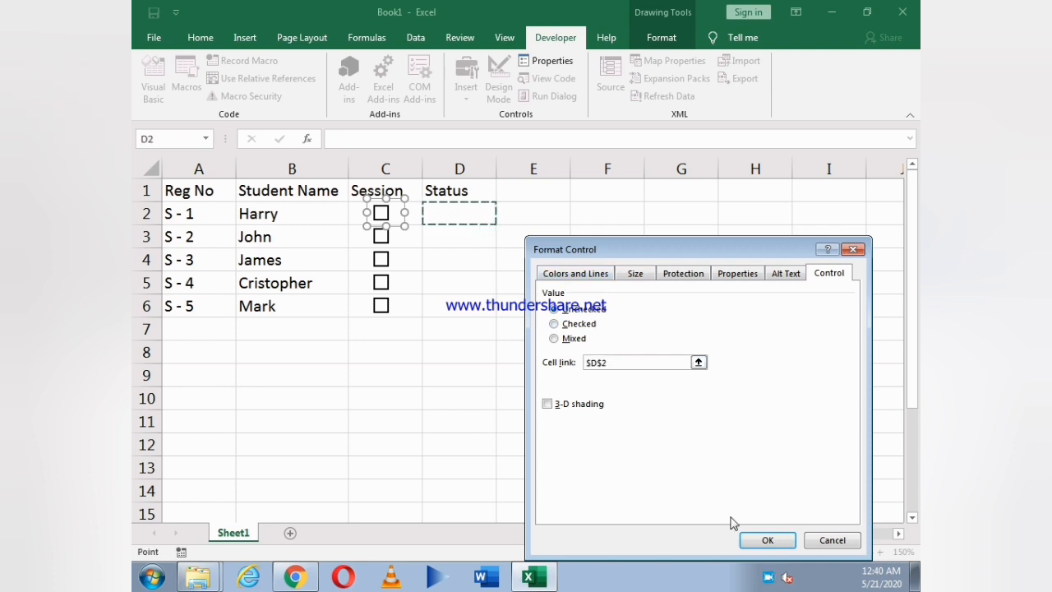
pyautogui.click(766, 539)
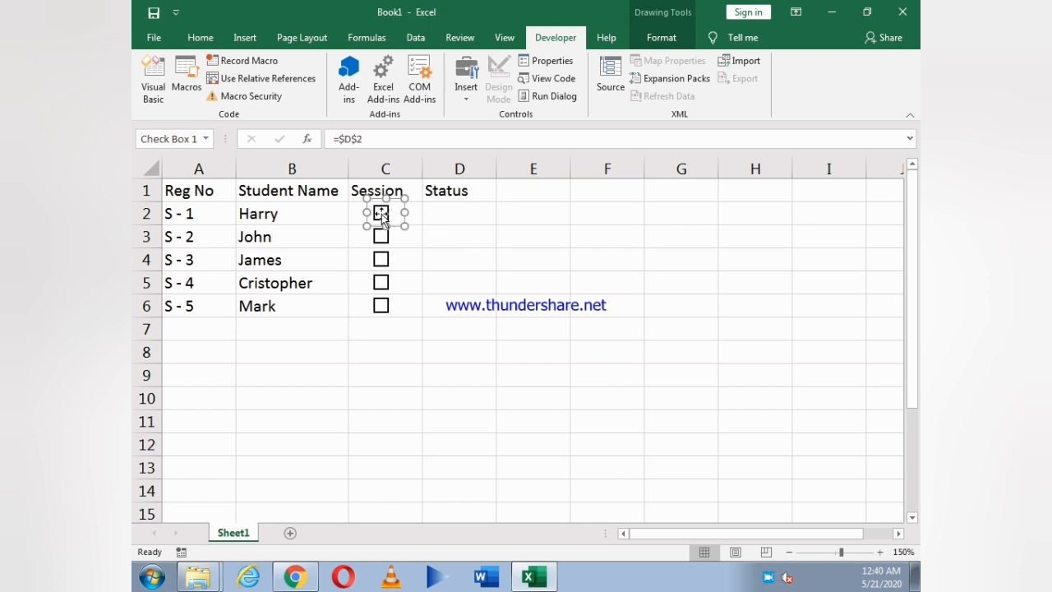
pyautogui.click(606, 283)
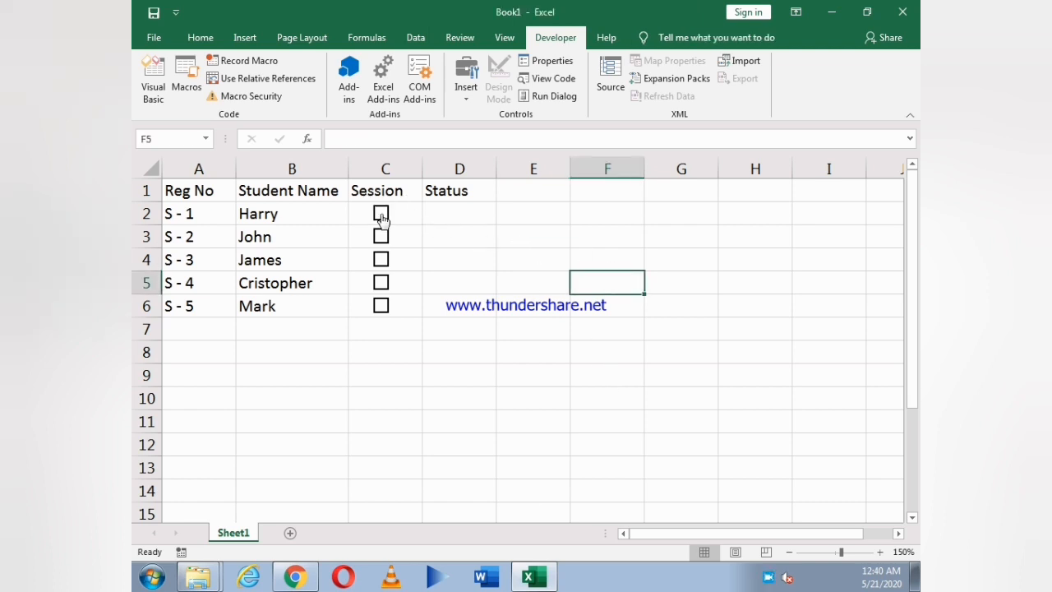
pyautogui.click(381, 214)
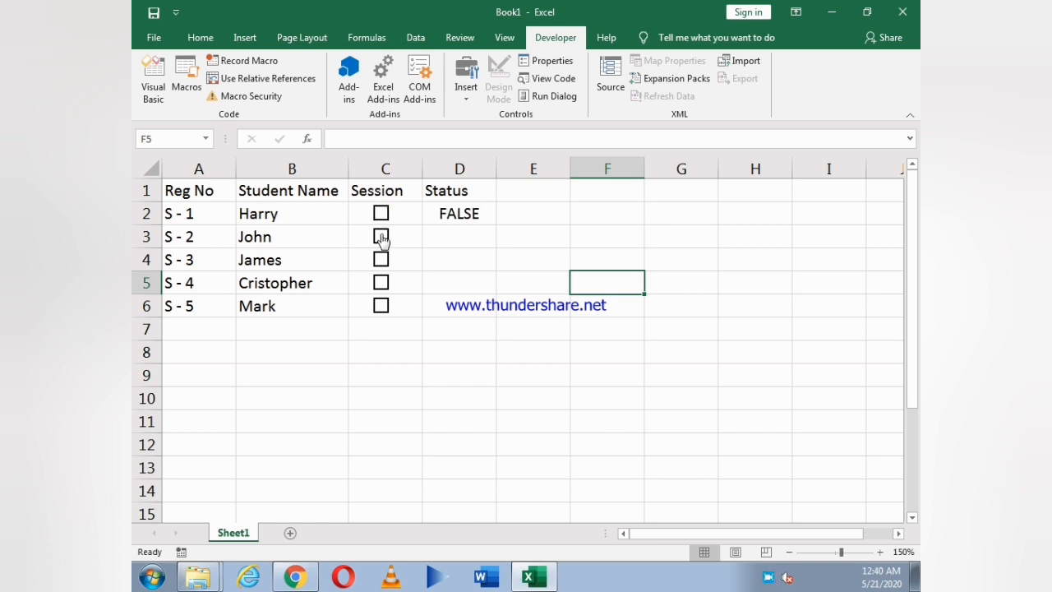
pyautogui.click(382, 237)
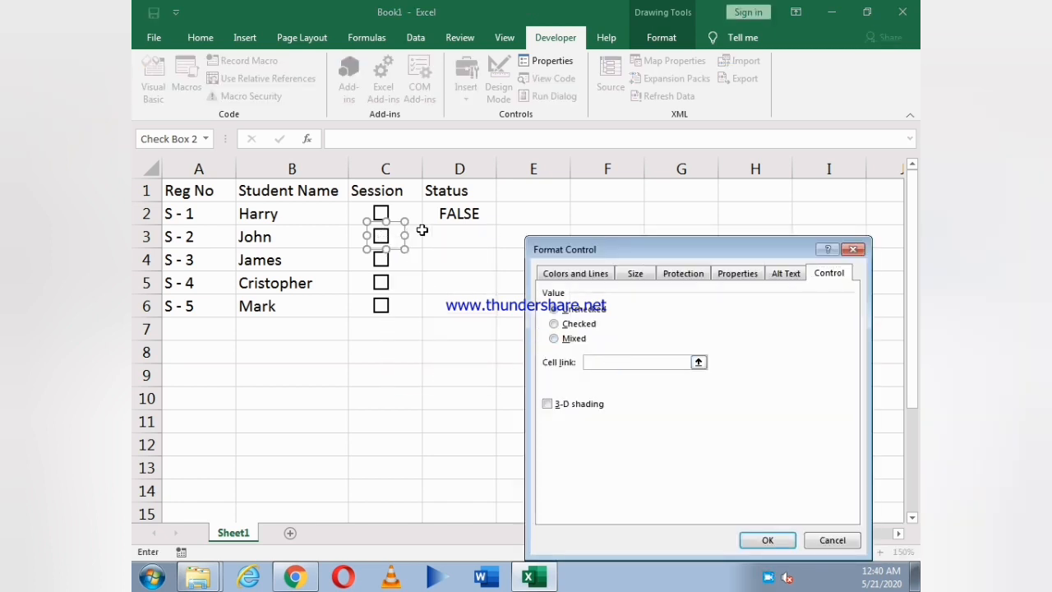
# Link John's, James's, Cristopher's and Mark's check boxes to cells D3 to D6
pyautogui.click(766, 539)
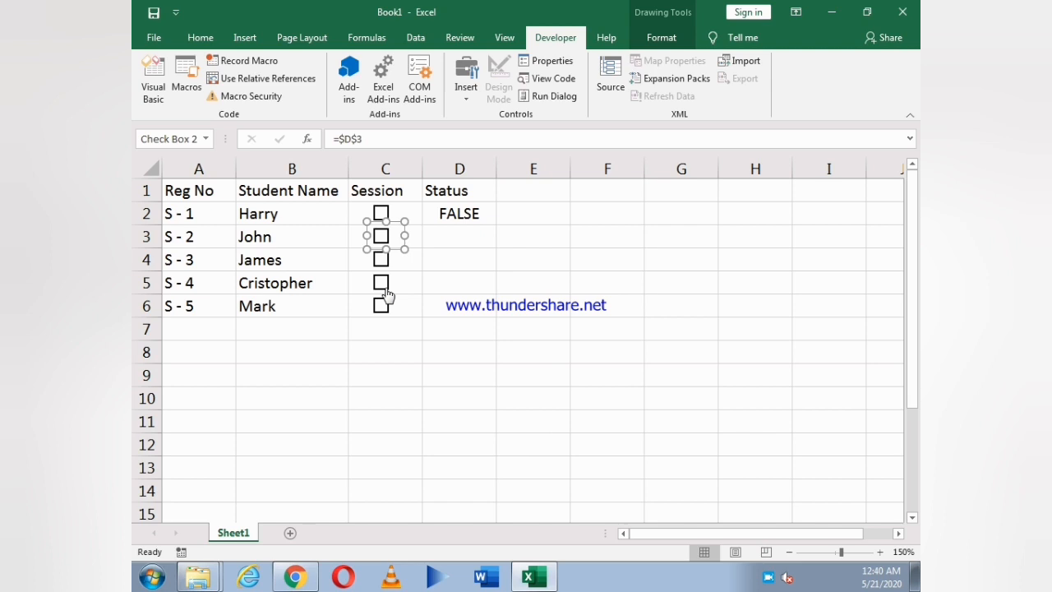
pyautogui.rightClick(381, 260)
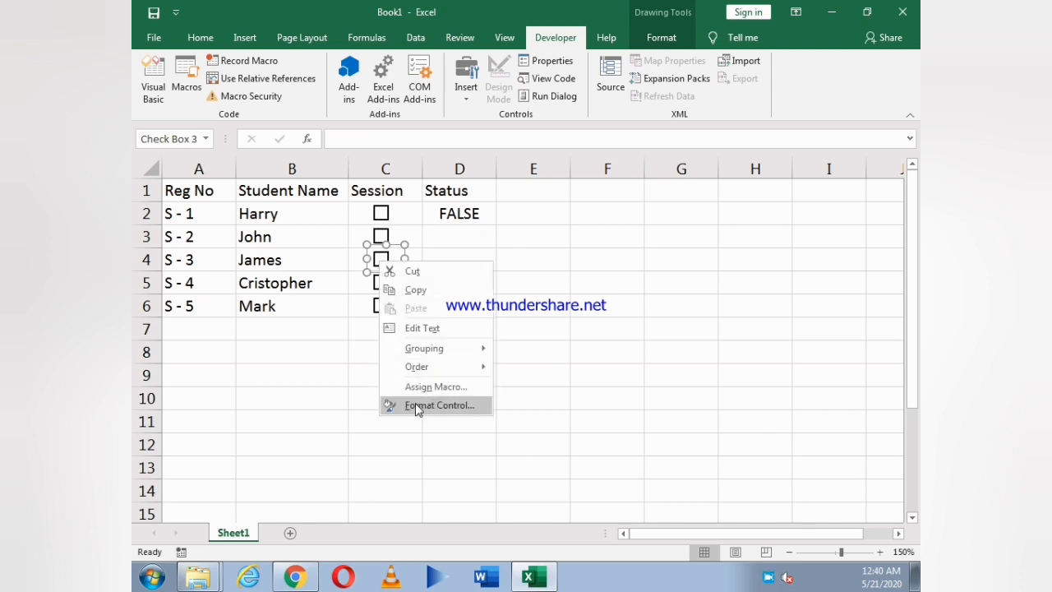
pyautogui.click(440, 405)
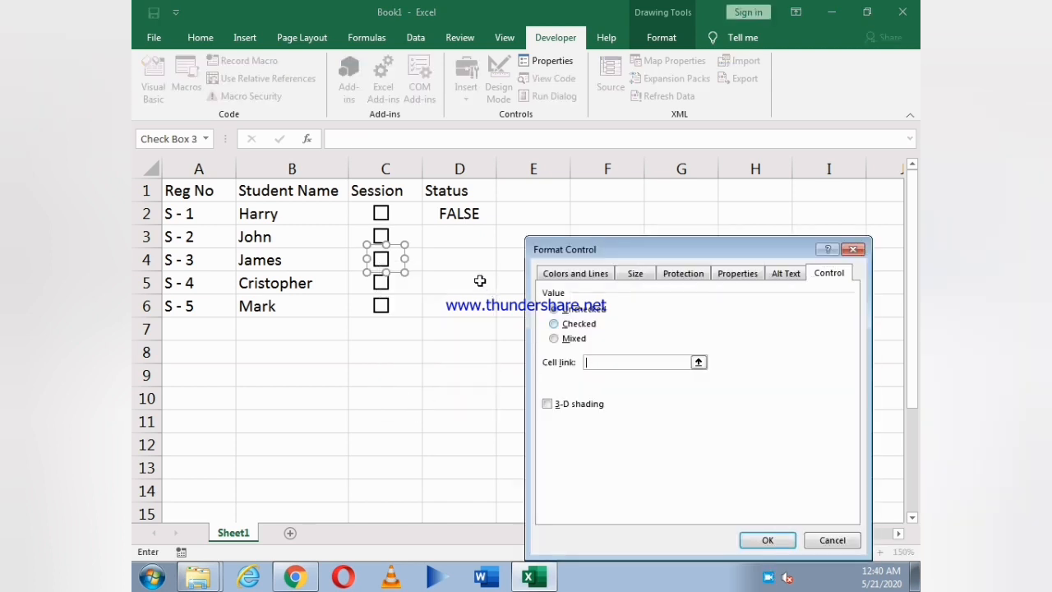
pyautogui.click(766, 540)
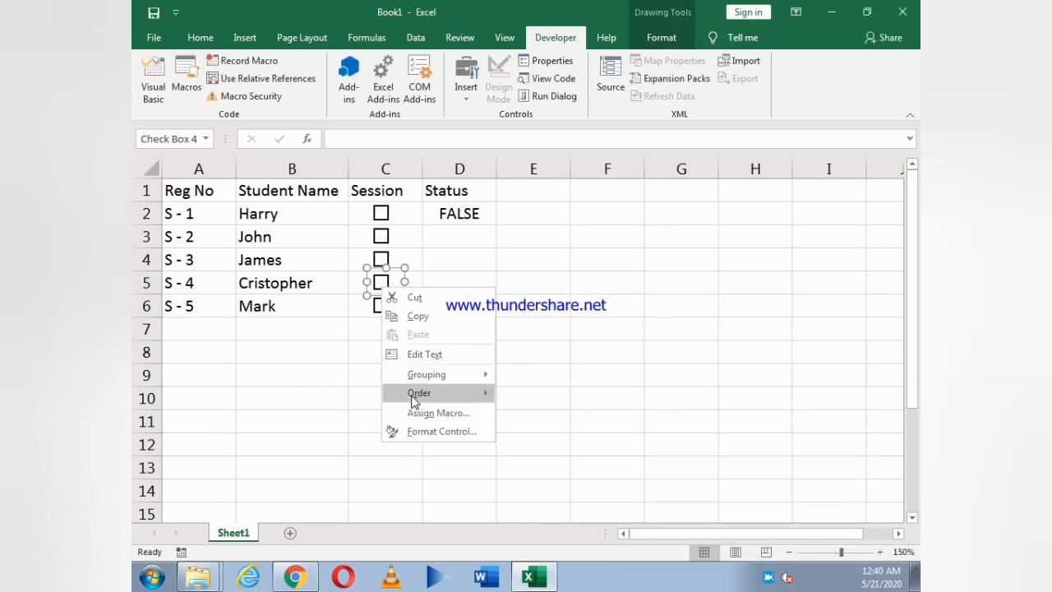
pyautogui.click(440, 430)
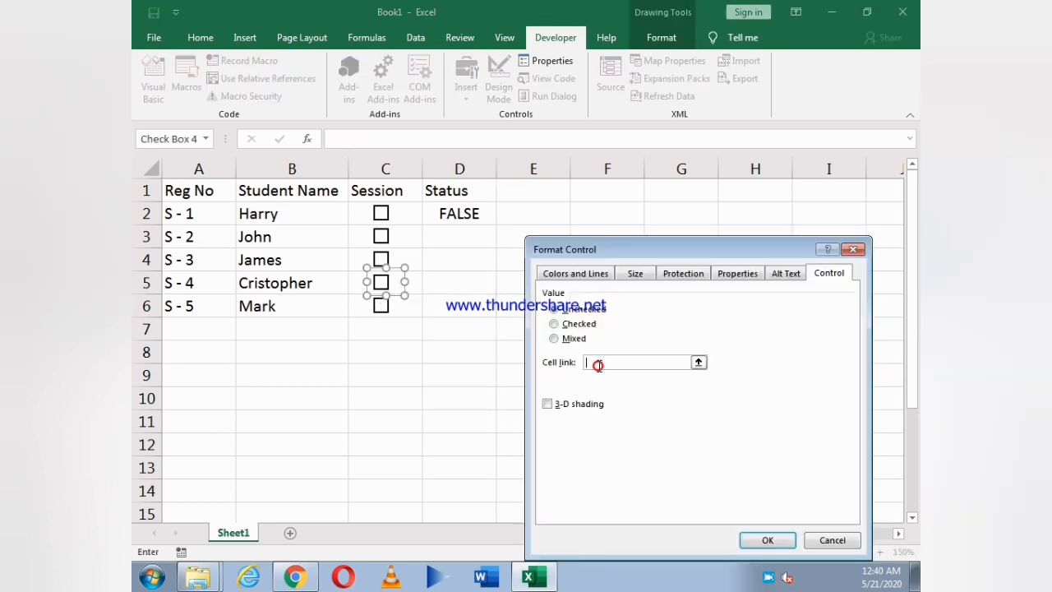
pyautogui.click(460, 283)
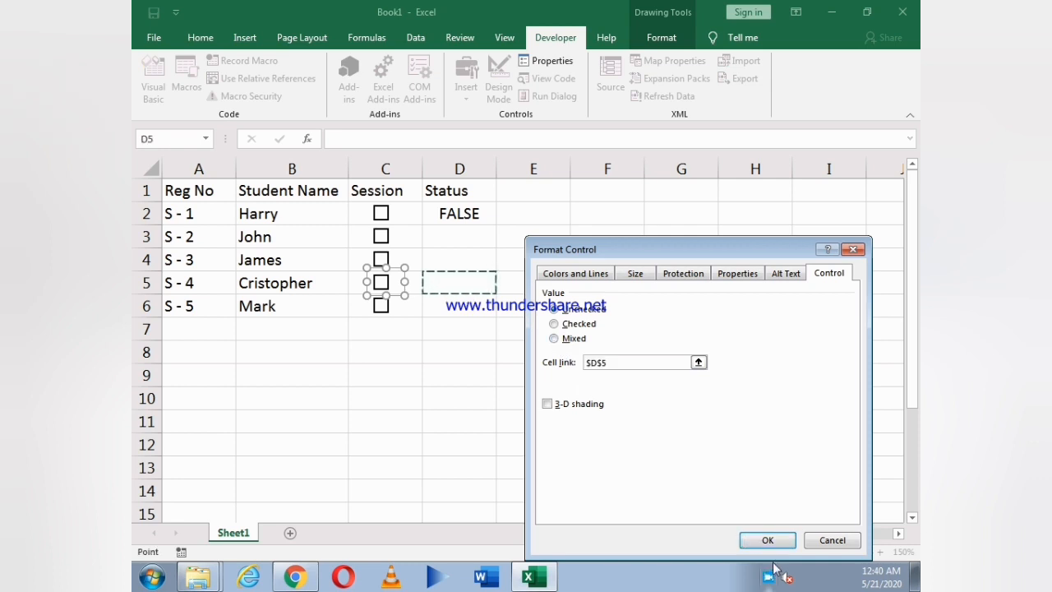
pyautogui.click(766, 539)
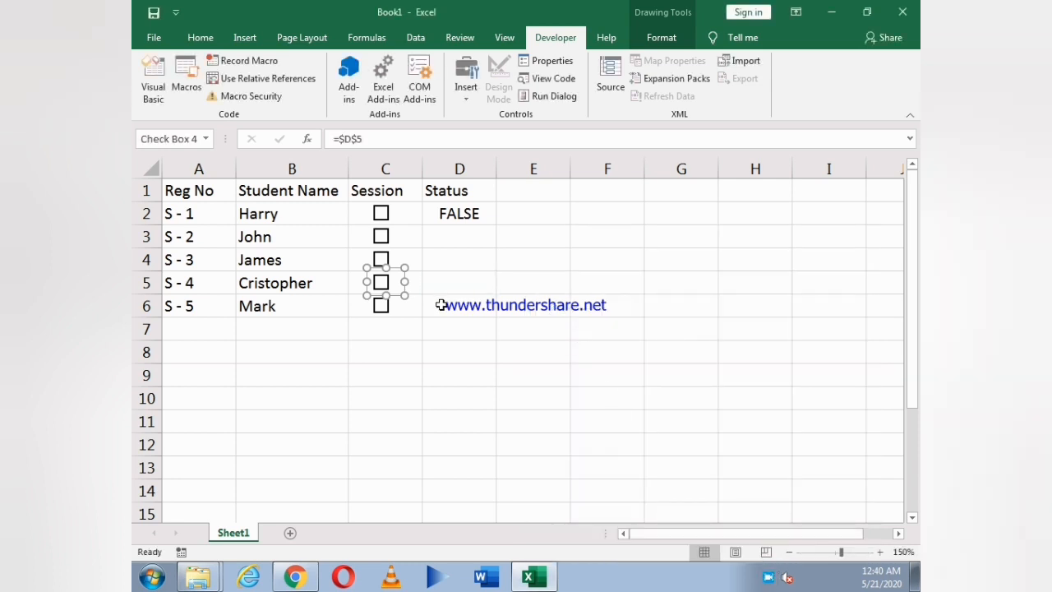
pyautogui.rightClick(381, 304)
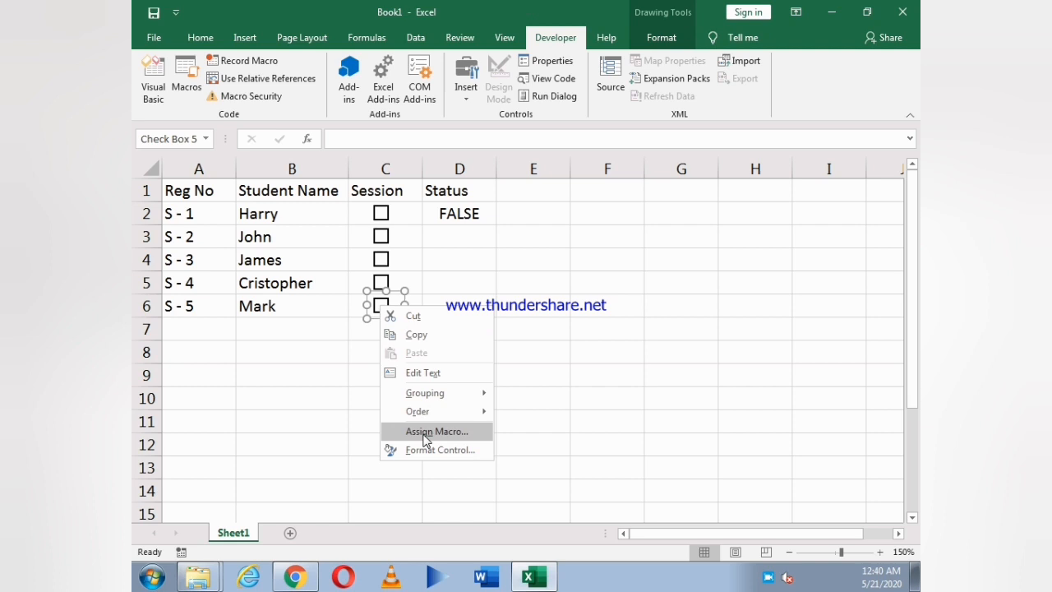
pyautogui.click(441, 451)
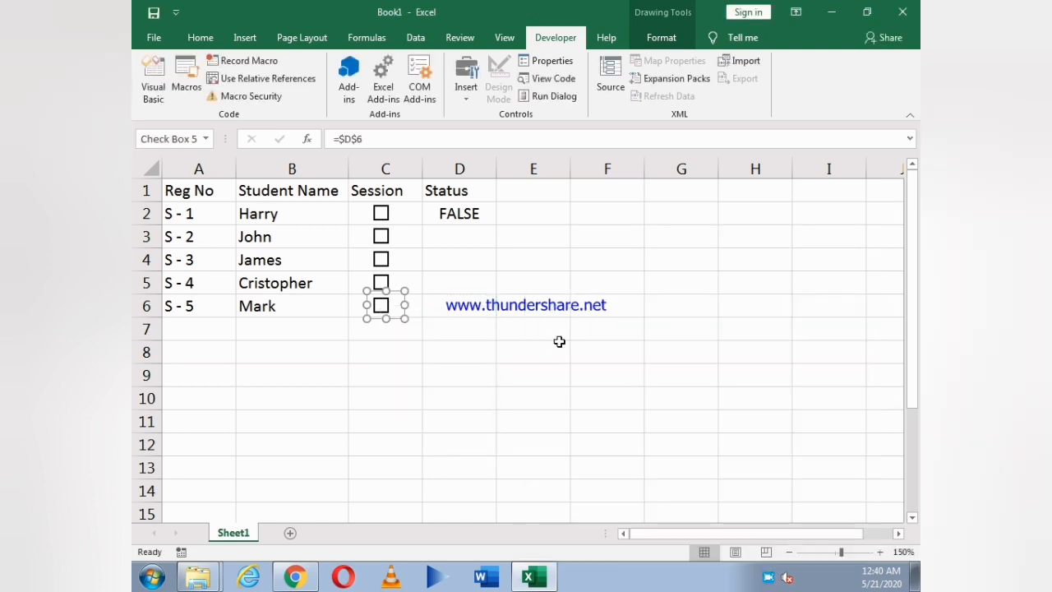
# Toggle the check boxes so the Status cells show TRUE/FALSE values
pyautogui.click(381, 236)
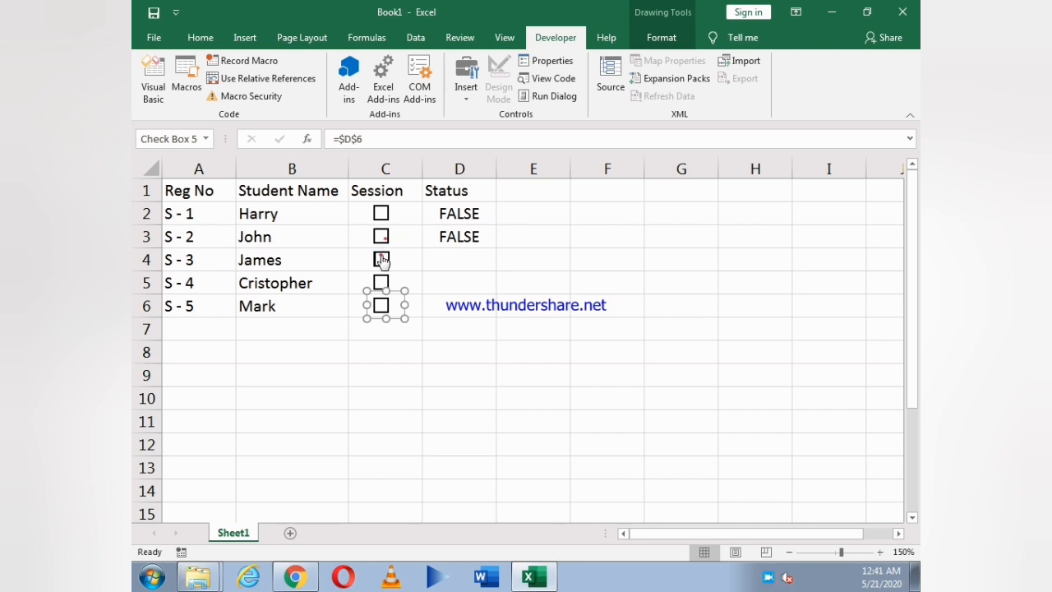
pyautogui.click(381, 260)
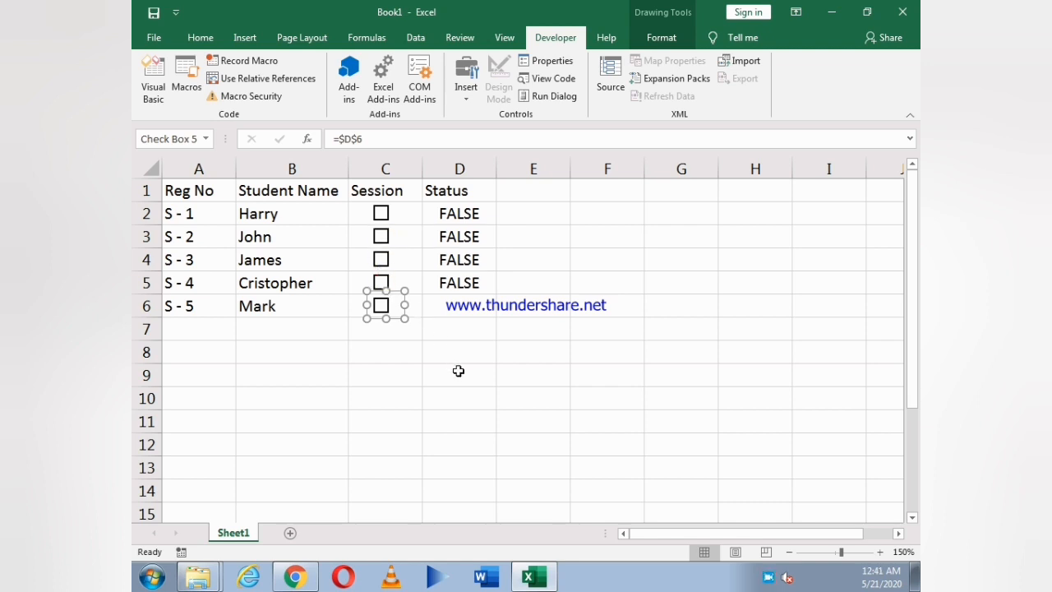
pyautogui.click(381, 305)
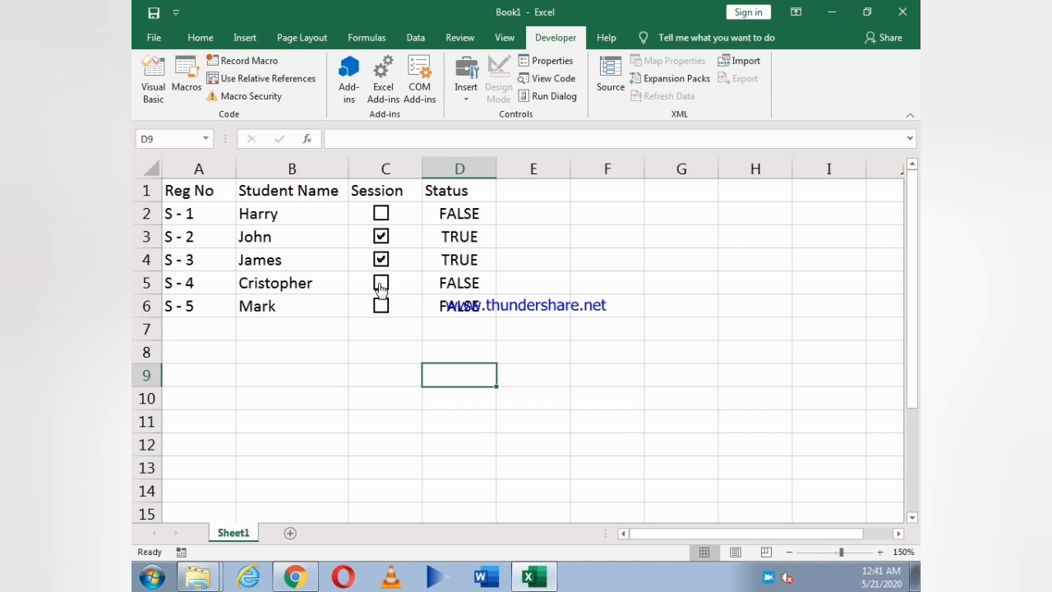
# Tick and clear Mark's check box so D6 returns to FALSE, leaving only John and James TRUE
pyautogui.click(381, 306)
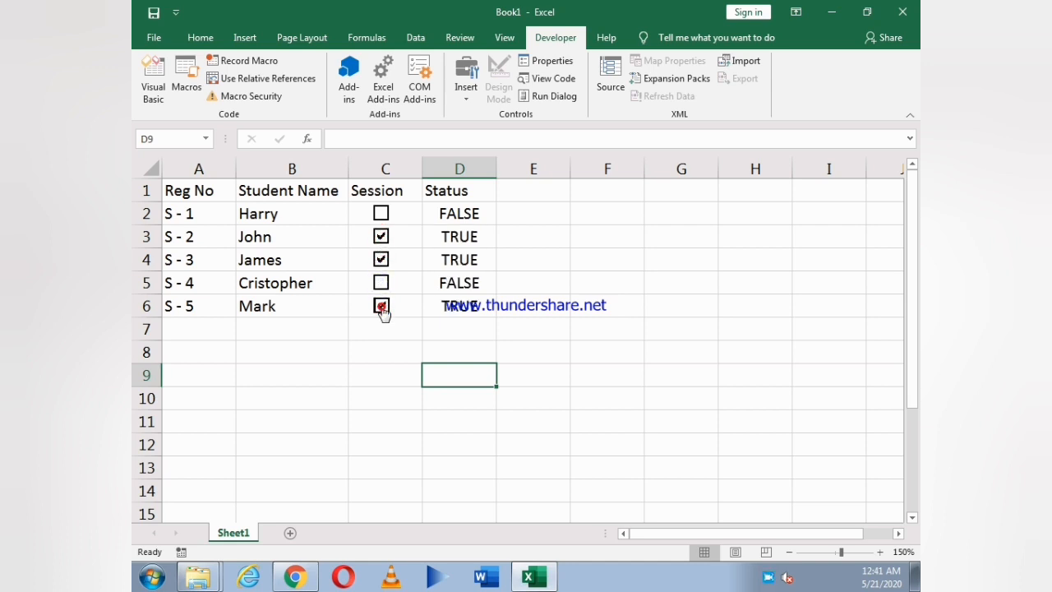
pyautogui.click(382, 306)
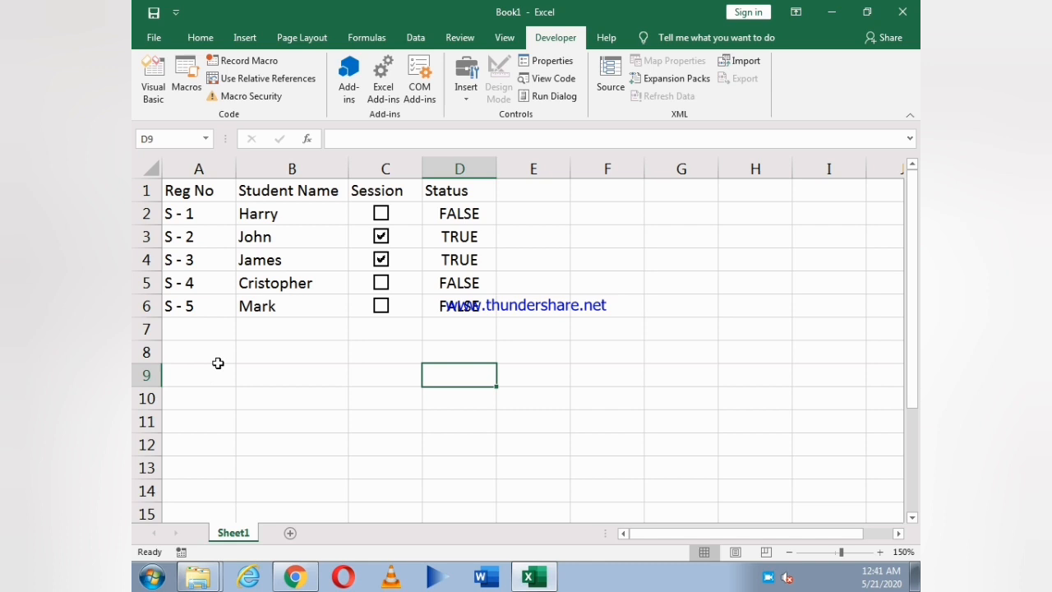
pyautogui.click(197, 352)
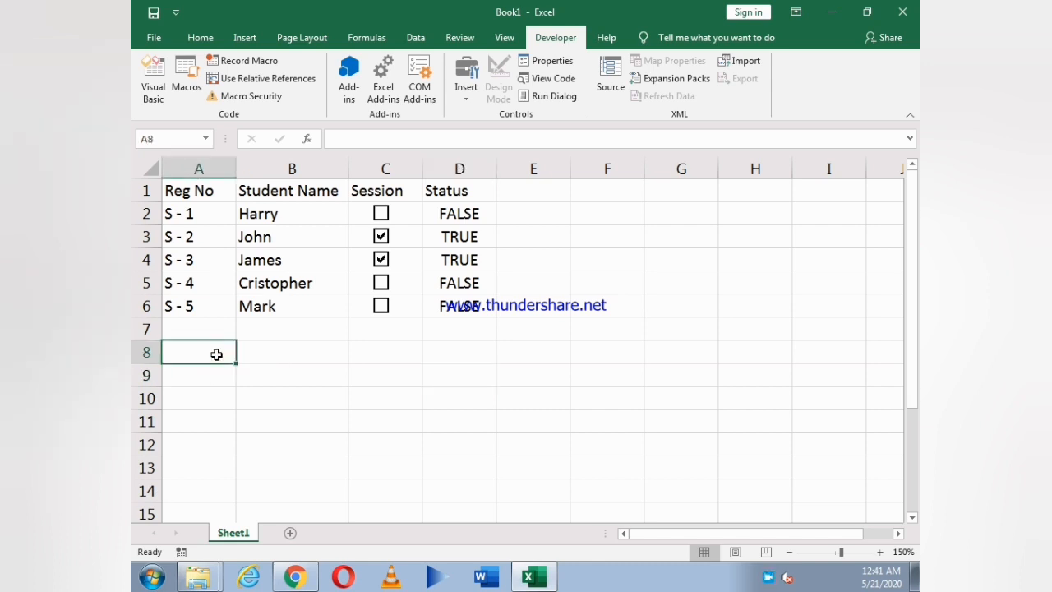
pyautogui.moveTo(223, 357)
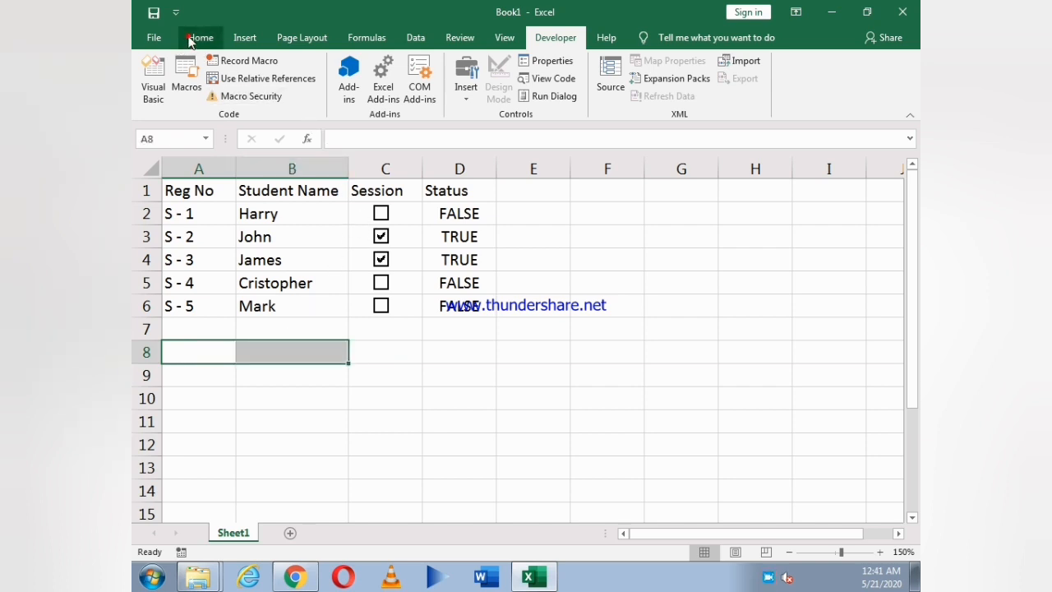
# Merge A8:B10 across from the Home tab and begin the Total Students label in A8
pyautogui.click(201, 36)
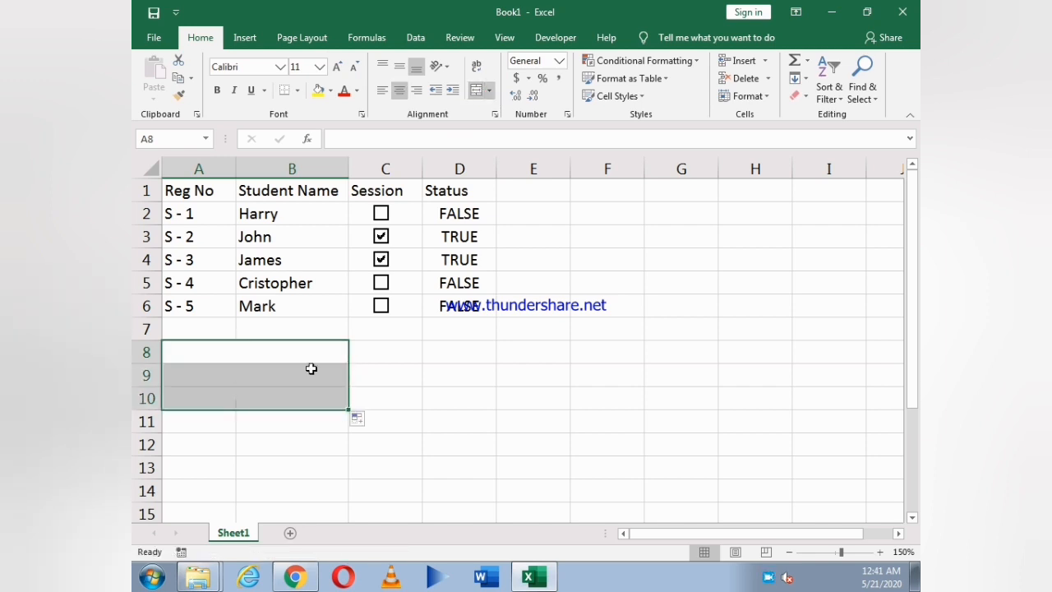
pyautogui.click(254, 351)
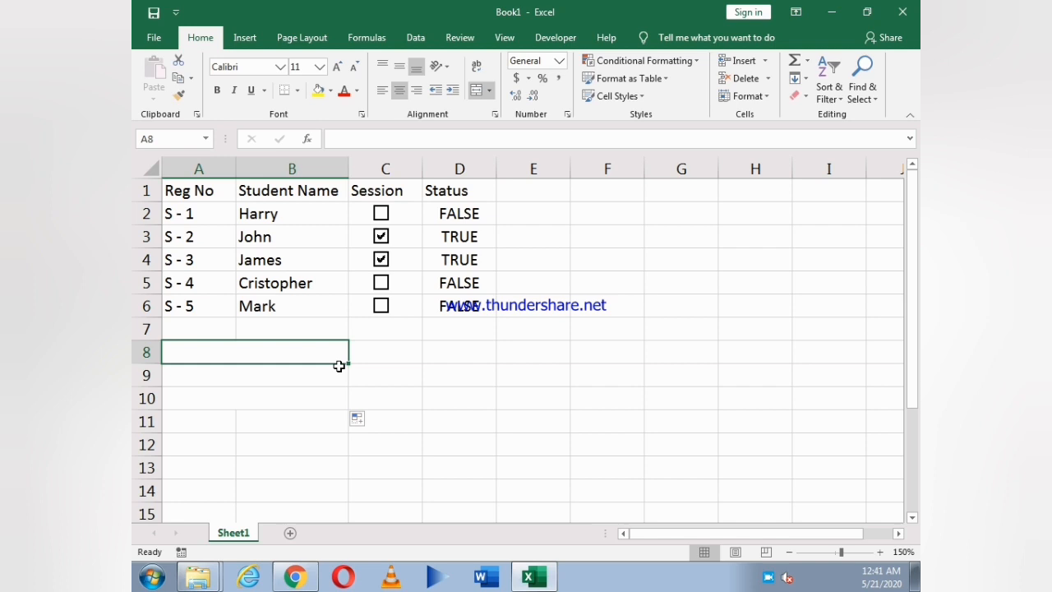
pyautogui.write('Total S')
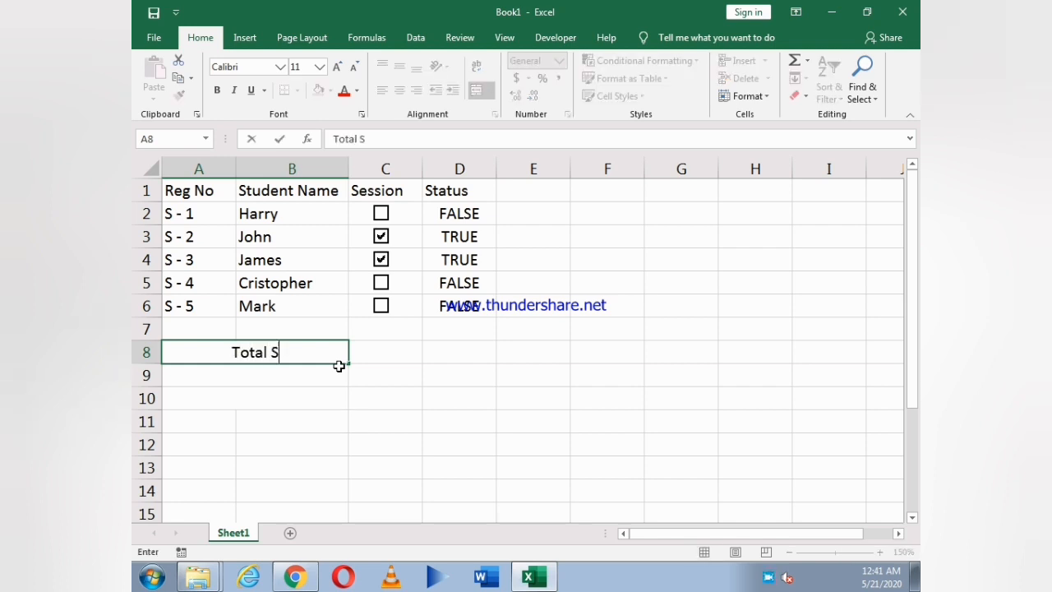
# Enter the labels Total Students, Present and Absent in A8, A9 and A10
pyautogui.write('tudents')
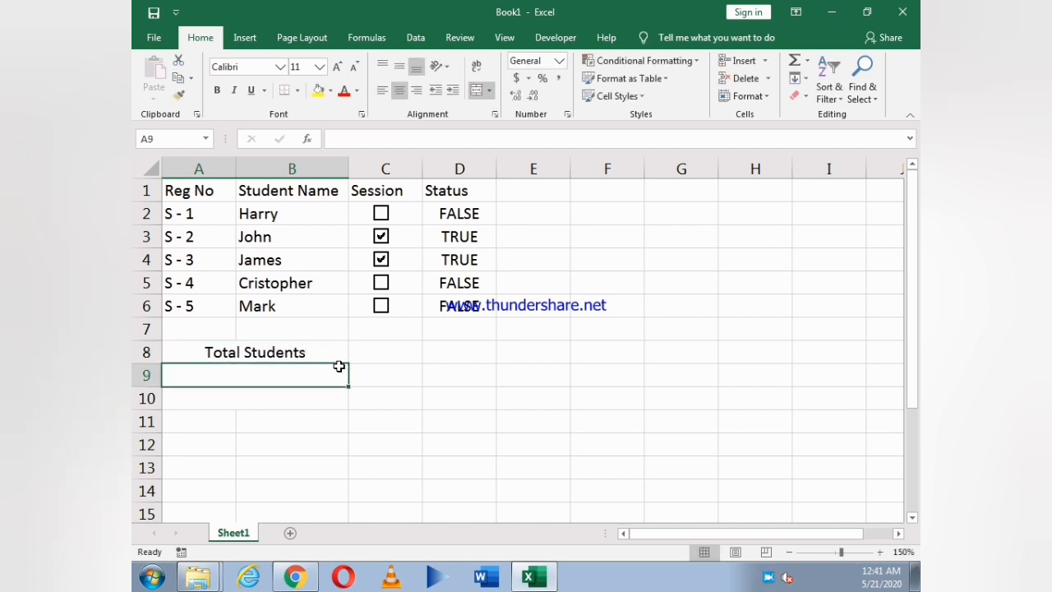
pyautogui.write('Present')
pyautogui.click(254, 398)
pyautogui.write('A')
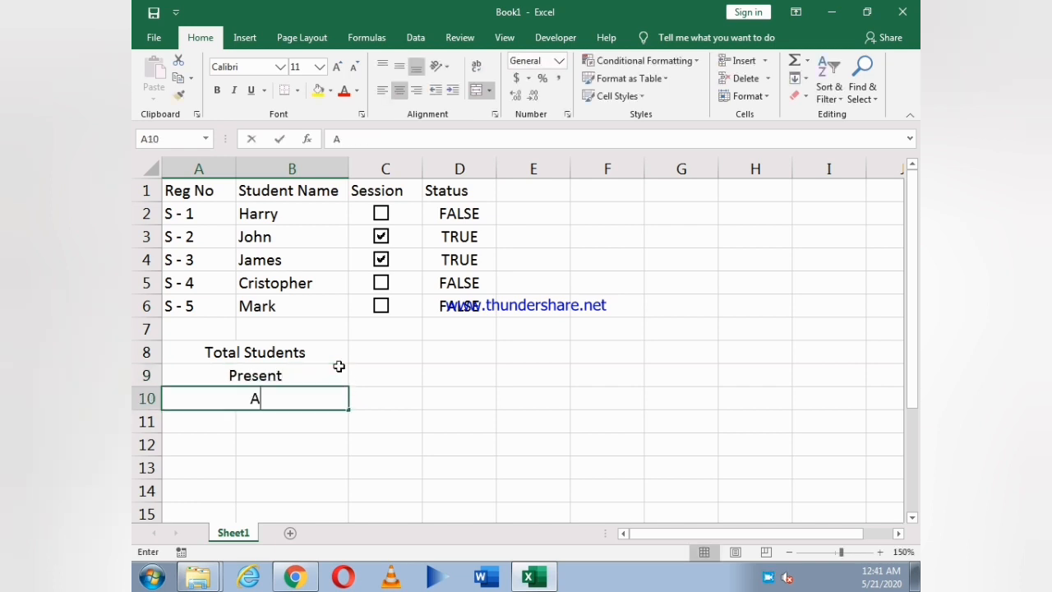
pyautogui.write('bsent')
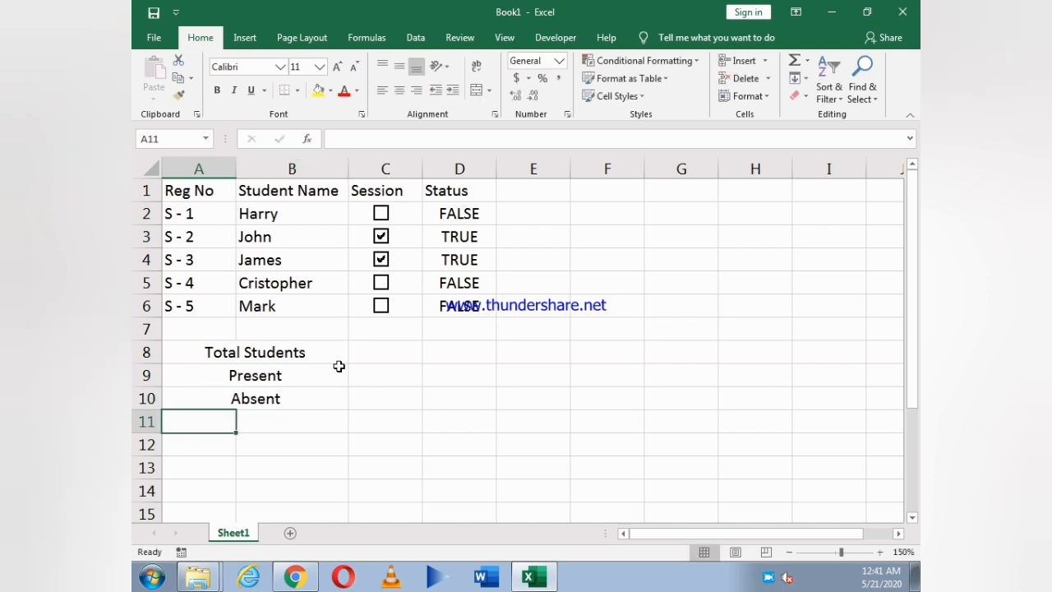
pyautogui.moveTo(372, 368)
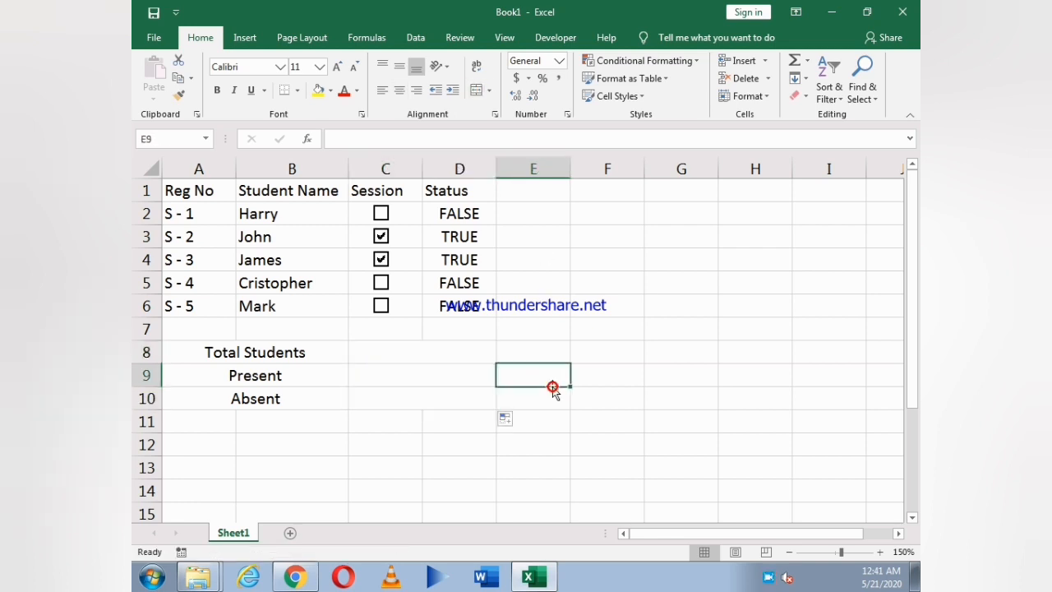
# Enter =COUNTA(B2:B6) in C8 so Total Students shows 5
pyautogui.click(421, 352)
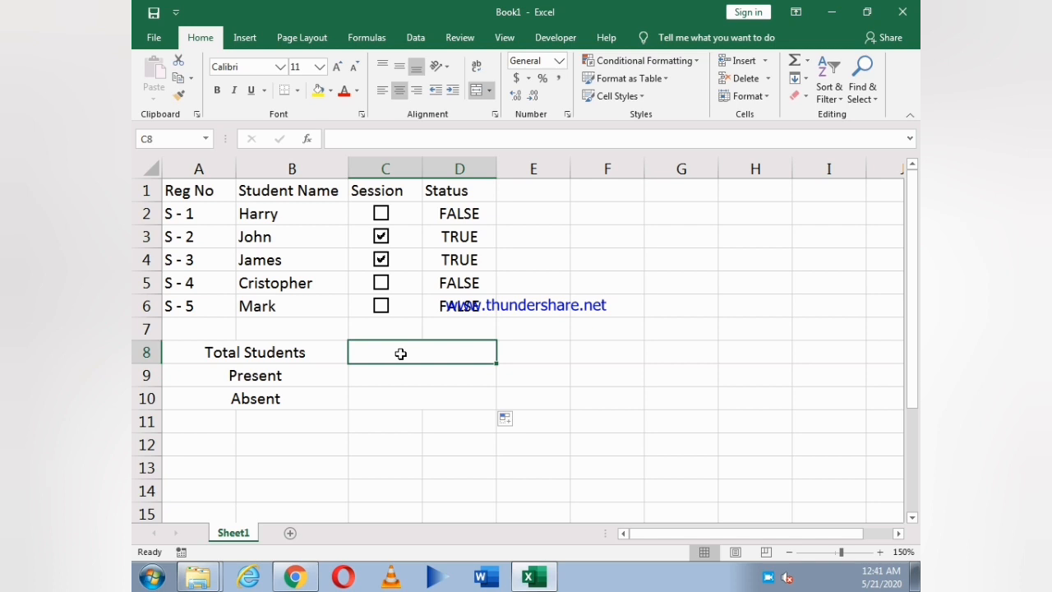
pyautogui.write('=')
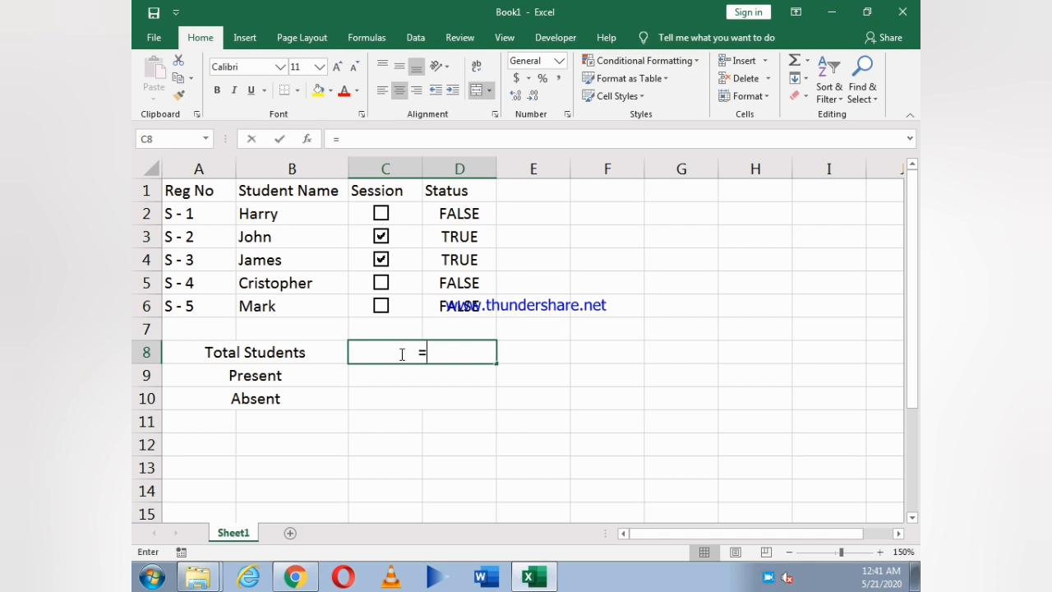
pyautogui.write('counta(')
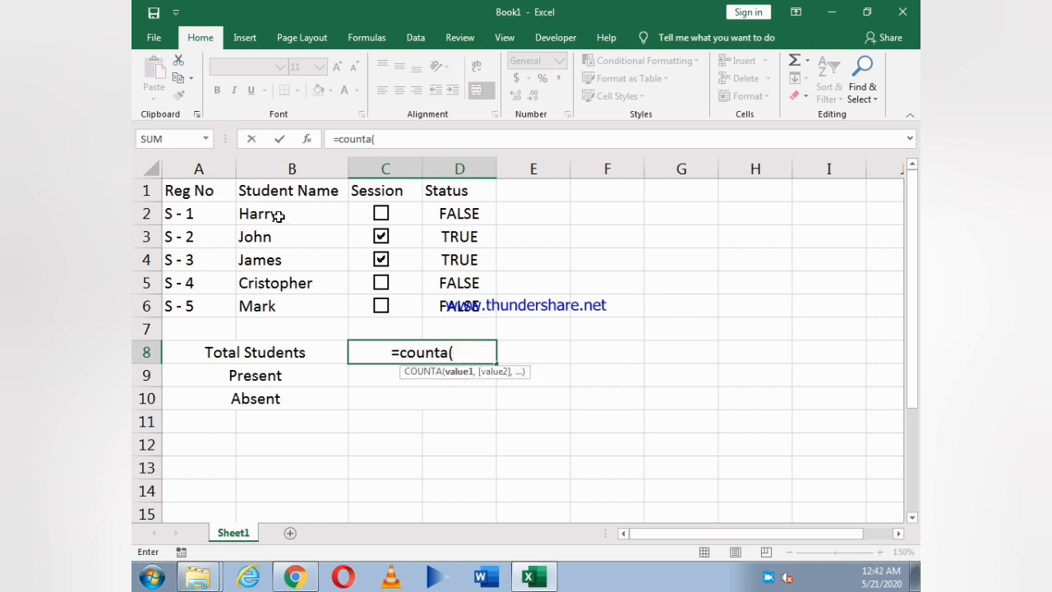
pyautogui.moveTo(258, 213); pyautogui.dragTo(259, 306)
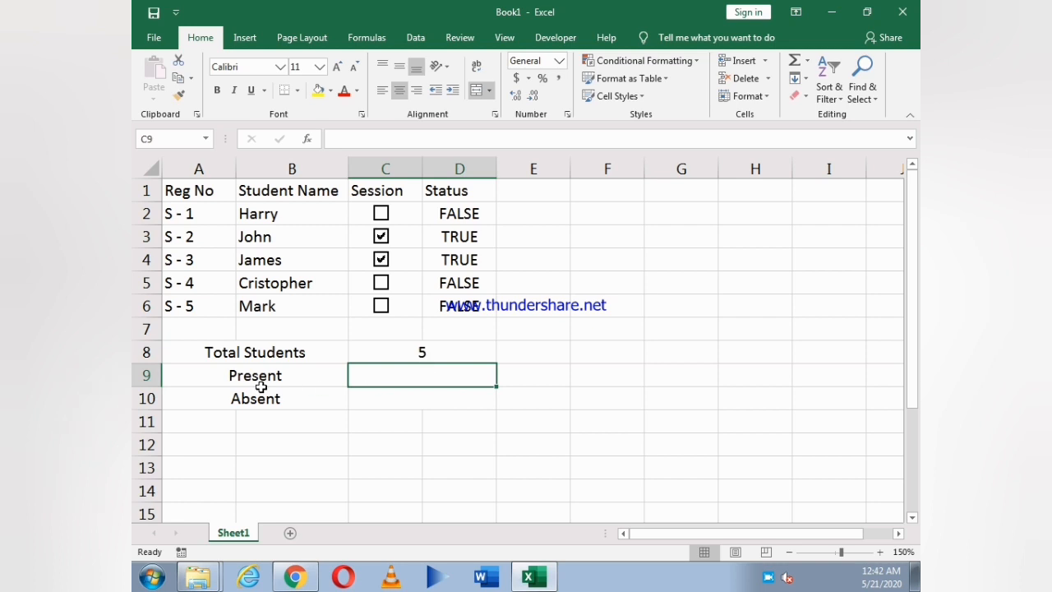
pyautogui.moveTo(379, 378)
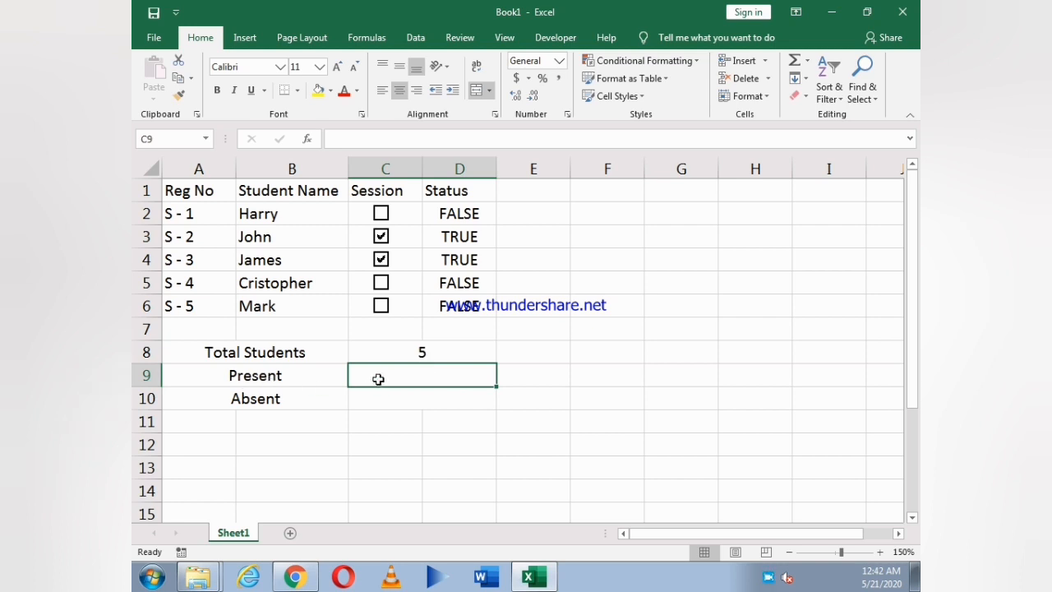
# Build =COUNTIF(D2:D6,"TRUE") in C9 to count the Present students
pyautogui.write('=co')
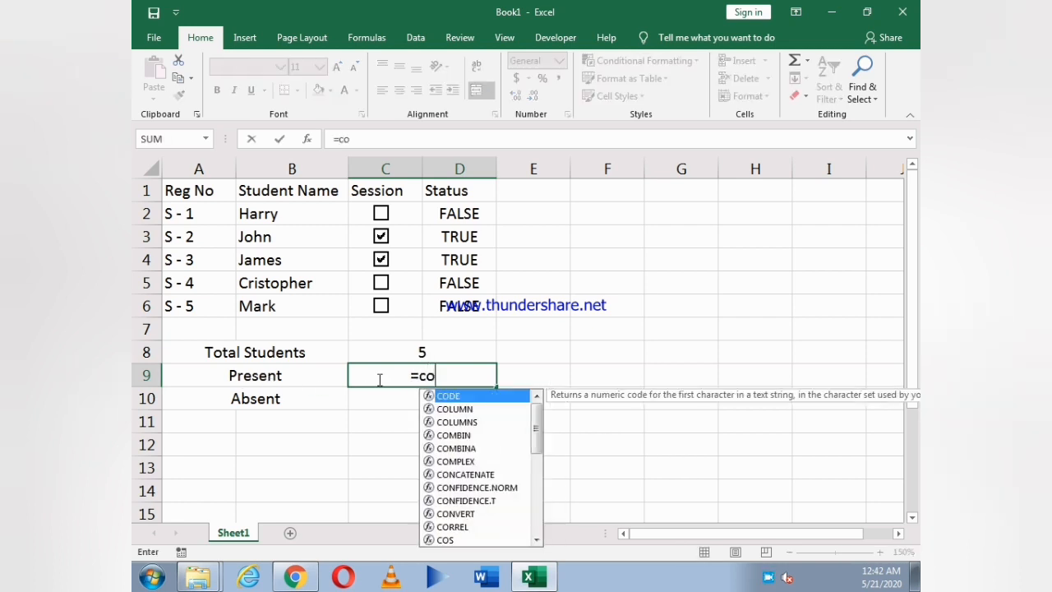
pyautogui.write('untif')
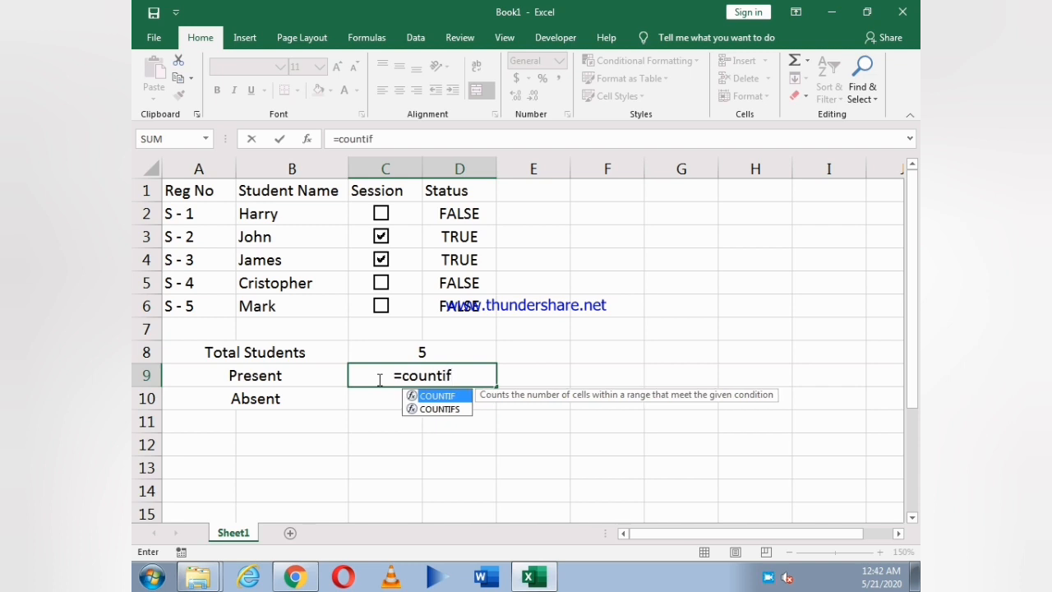
pyautogui.write('(D2:D6')
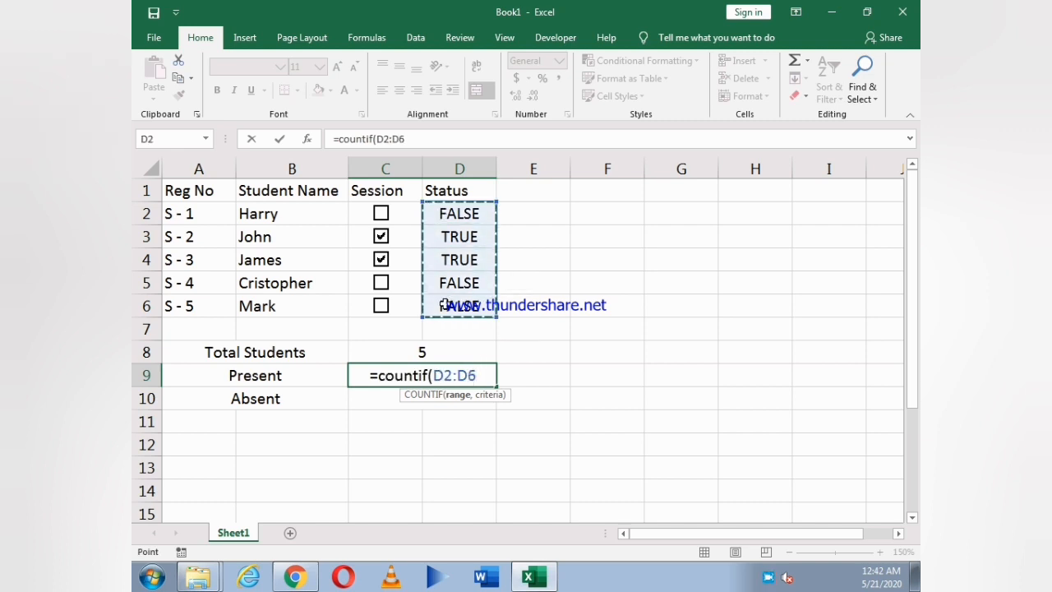
pyautogui.moveTo(454, 296)
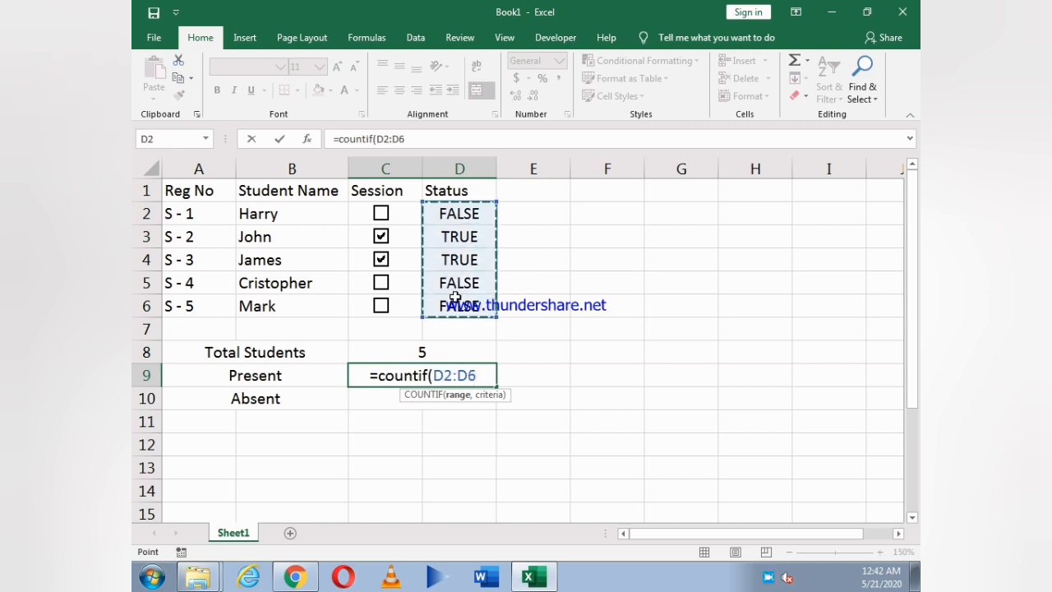
pyautogui.write(',"')
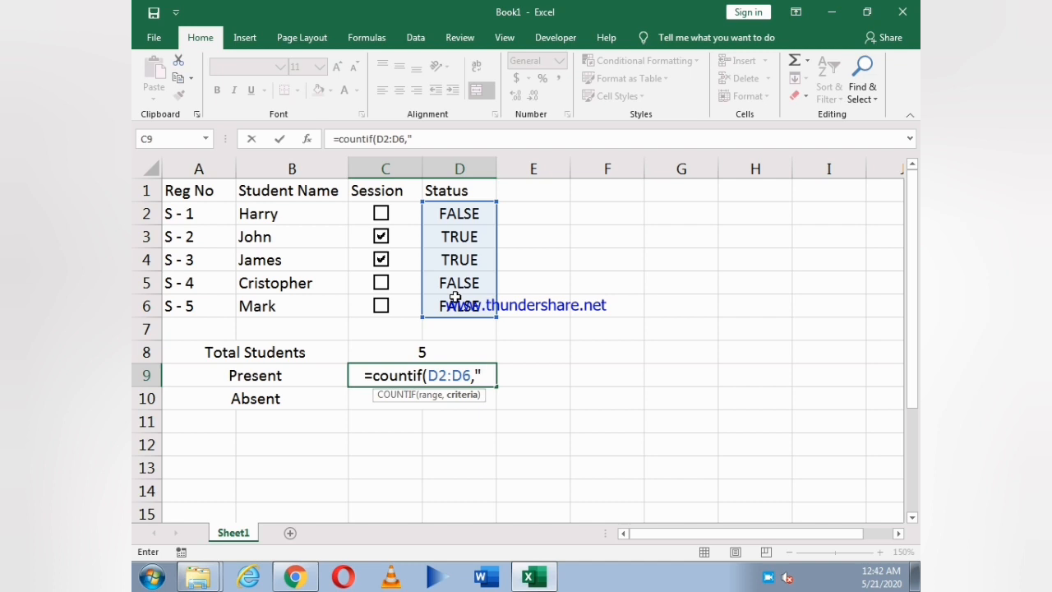
pyautogui.write('TRUE')
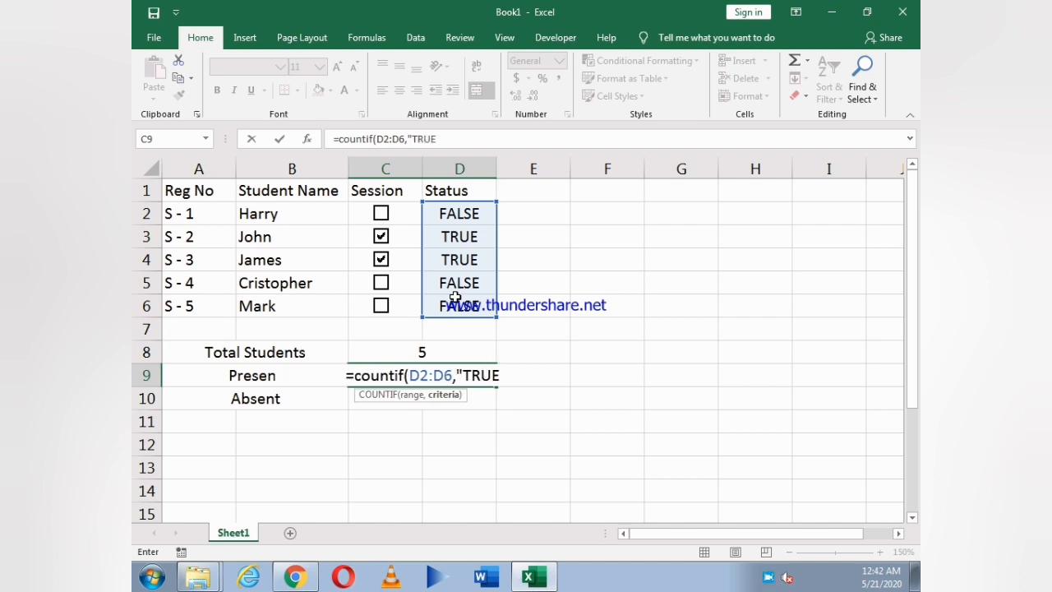
pyautogui.write('")')
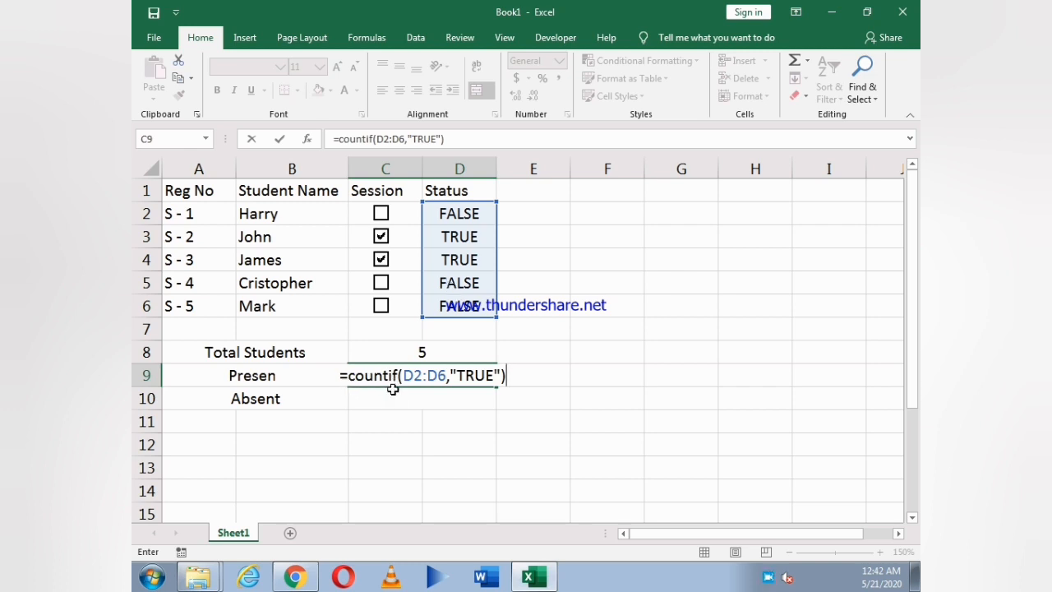
pyautogui.moveTo(483, 253)
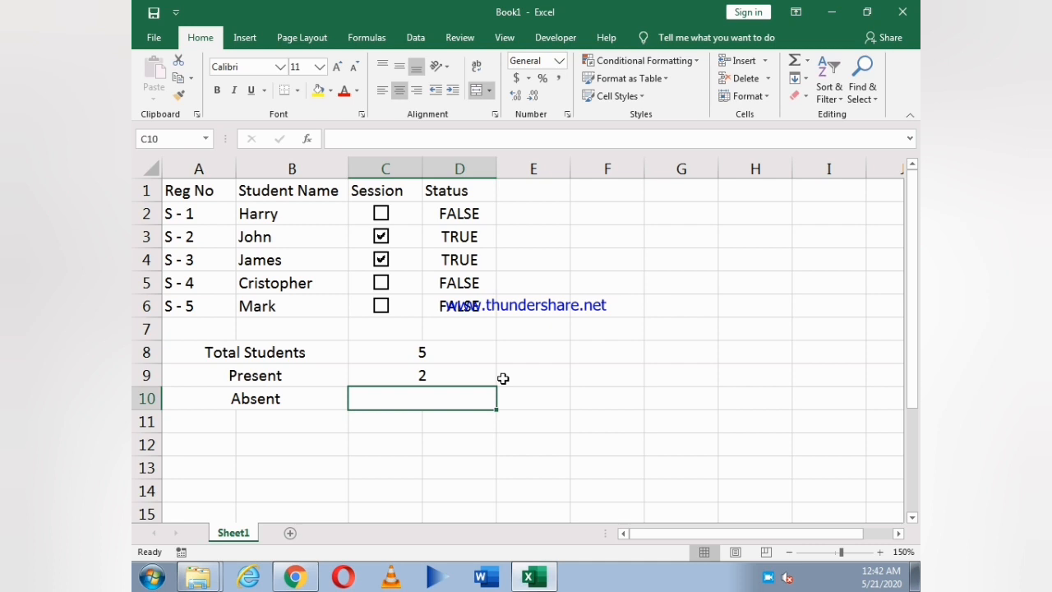
pyautogui.moveTo(421, 379)
pyautogui.write('3')
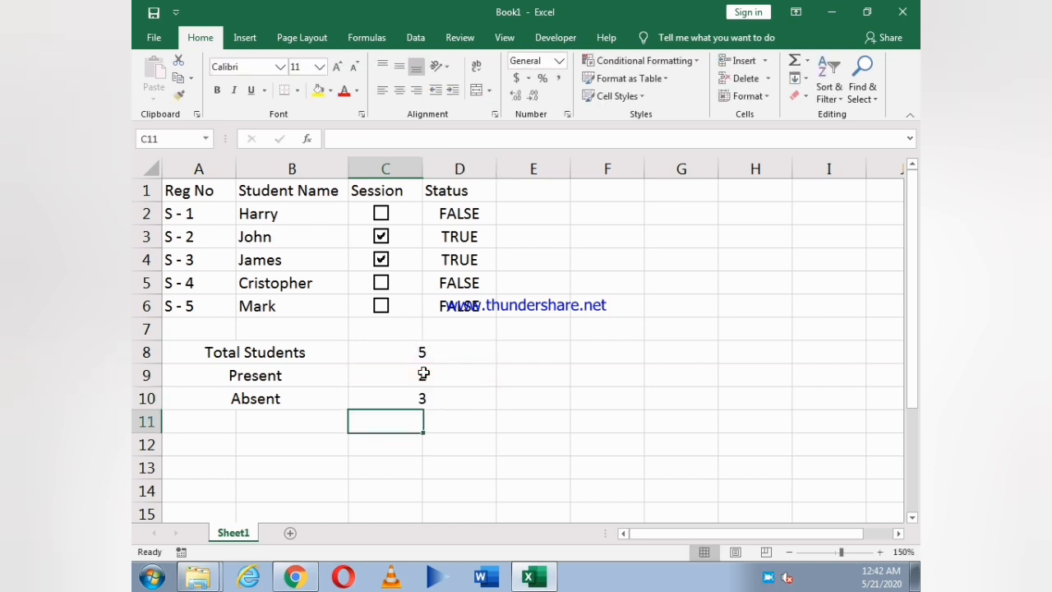
# Tick Harry's, Mark's and Cristopher's boxes and untick James's so Present reads 4 and Absent 1
pyautogui.click(381, 237)
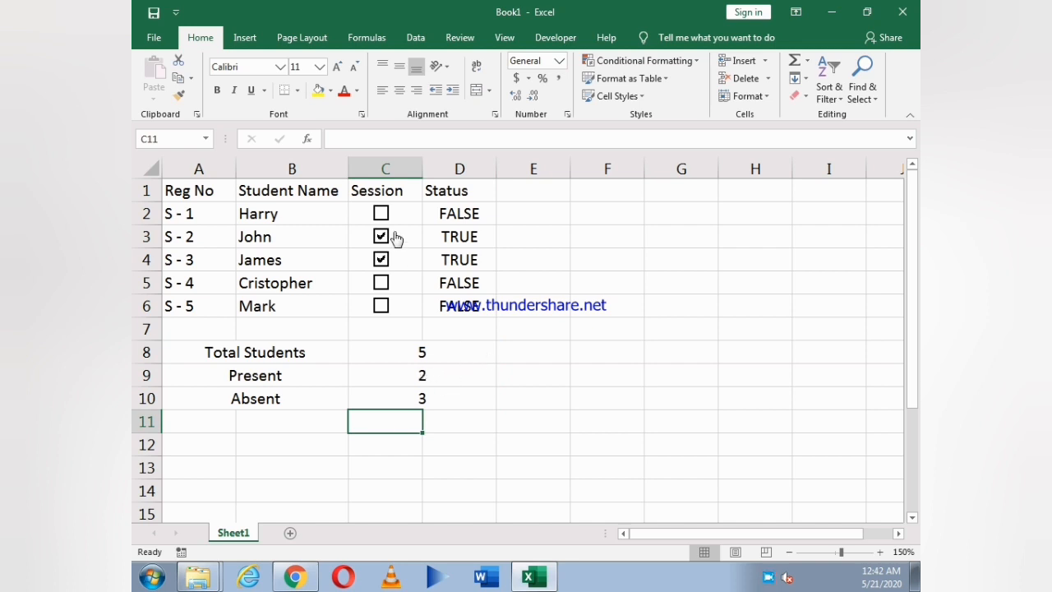
pyautogui.click(381, 214)
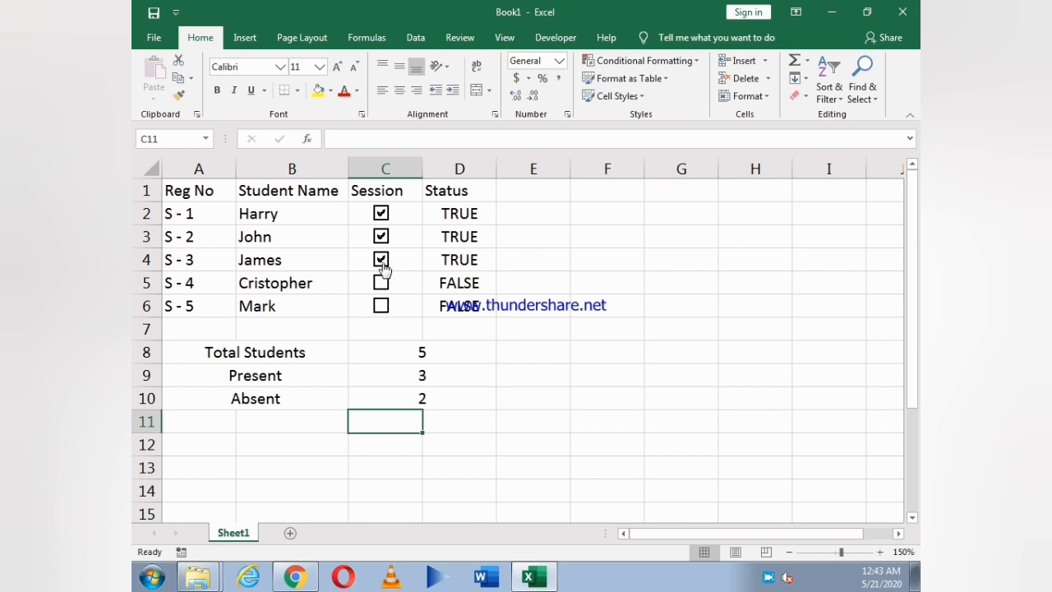
pyautogui.click(382, 304)
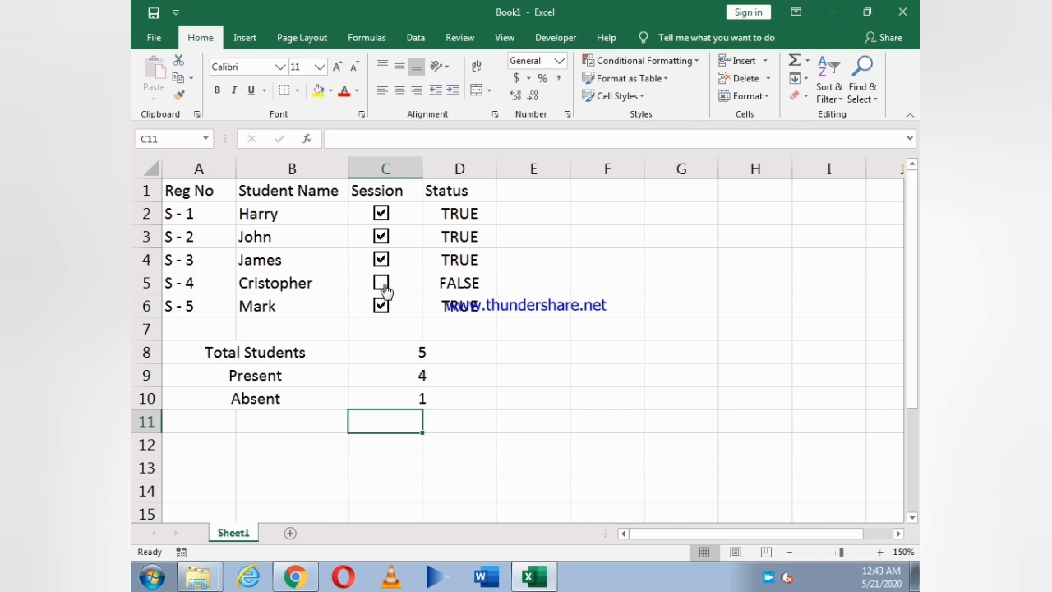
pyautogui.click(382, 259)
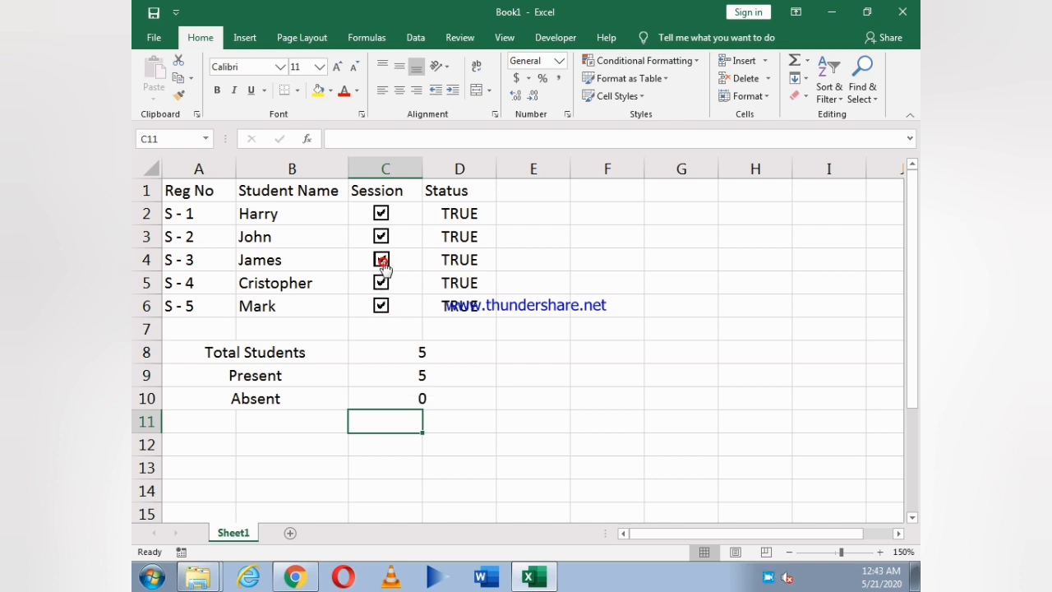
pyautogui.click(382, 260)
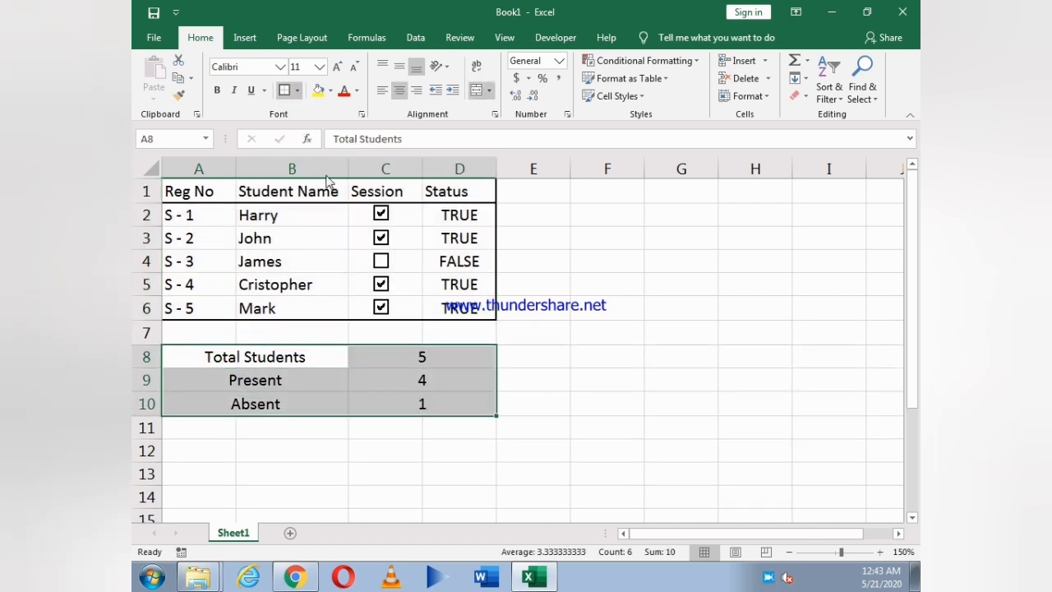
# Apply All Borders to the totals table and a grey fill to the header row and total labels
pyautogui.click(197, 191)
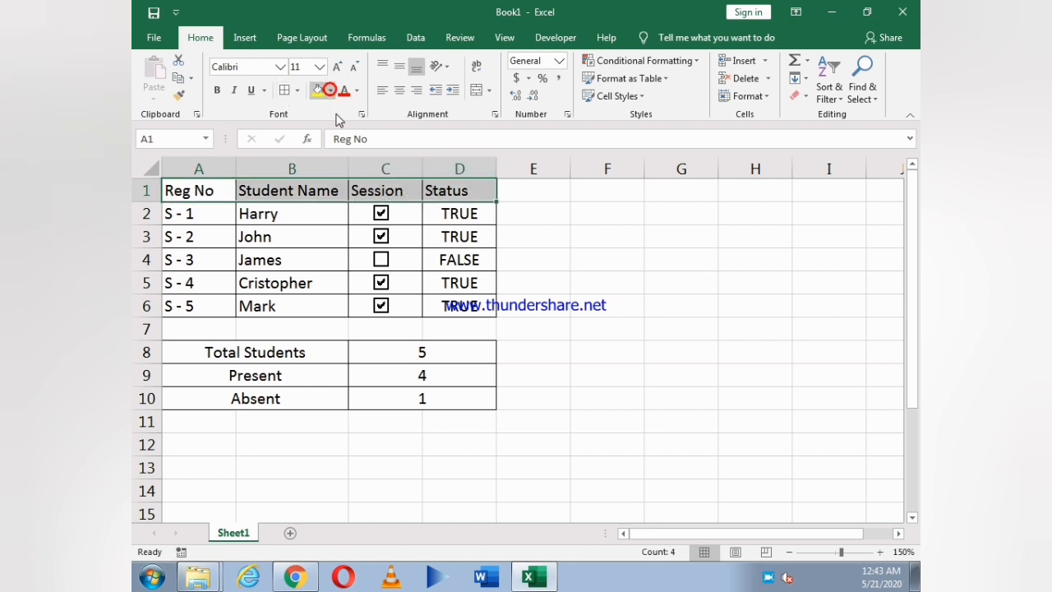
pyautogui.click(293, 167)
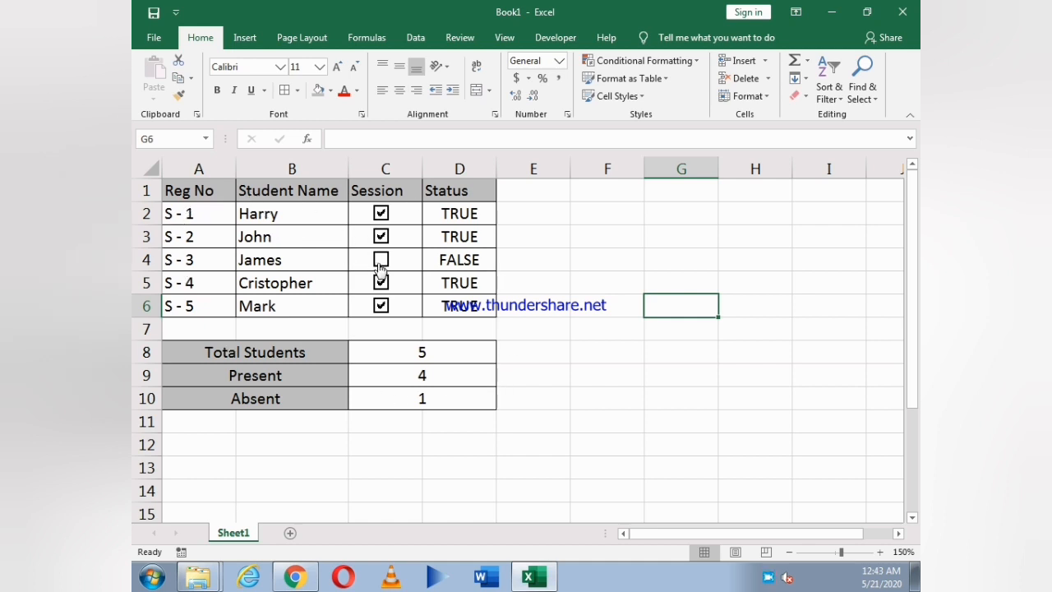
# Clear Cristopher's check box so his Status is FALSE and the counts read Present 3, Absent 2
pyautogui.click(381, 236)
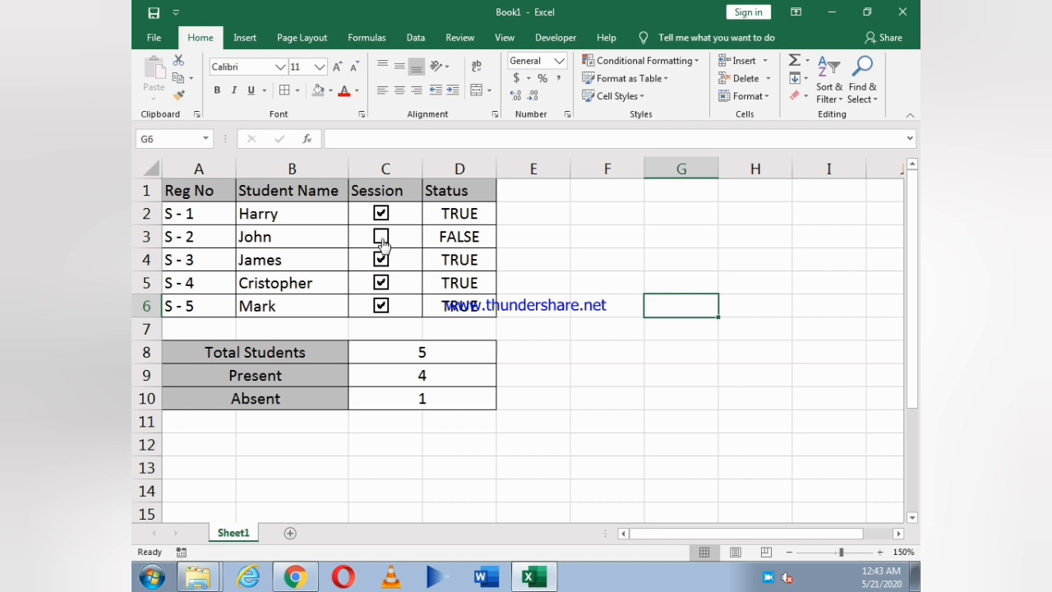
pyautogui.click(381, 282)
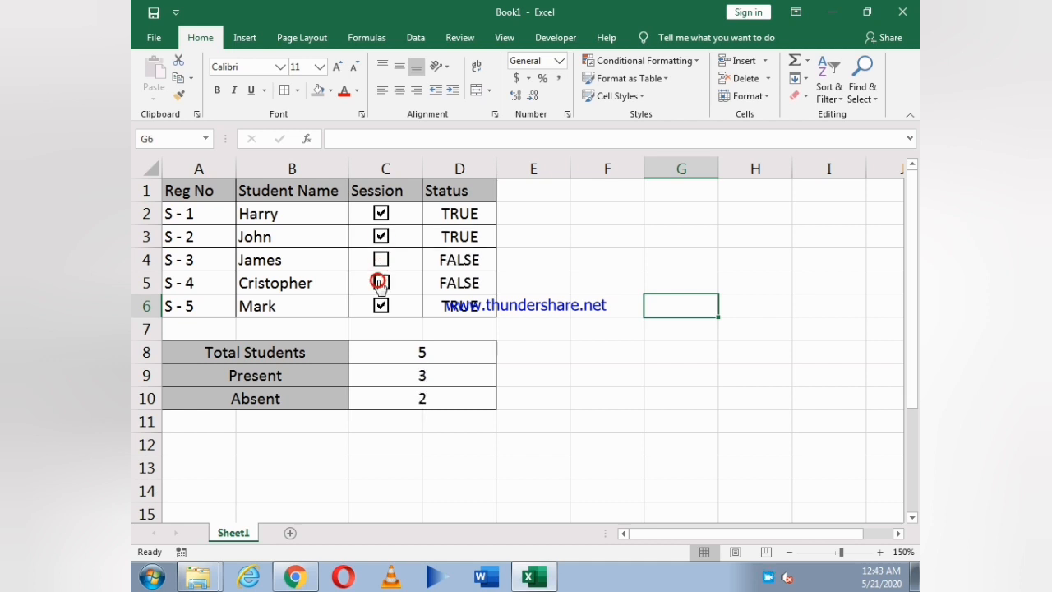
pyautogui.click(382, 282)
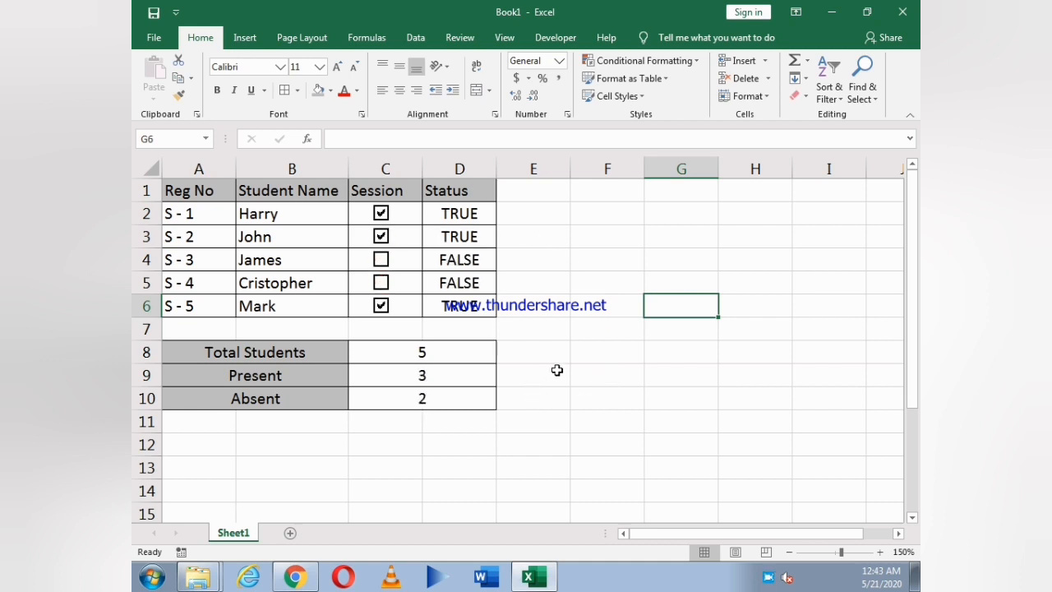
pyautogui.moveTo(569, 363)
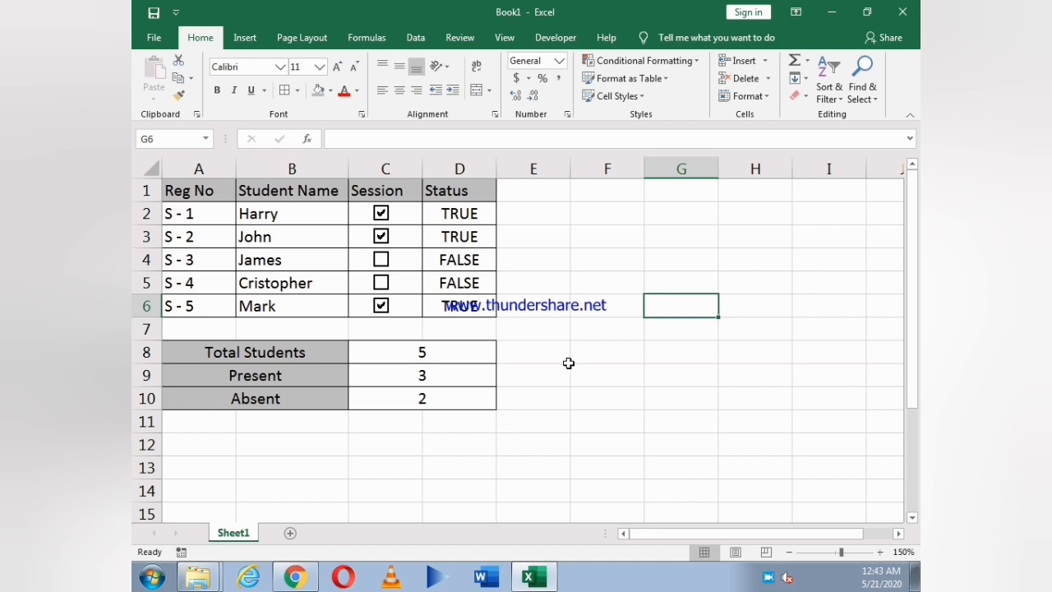